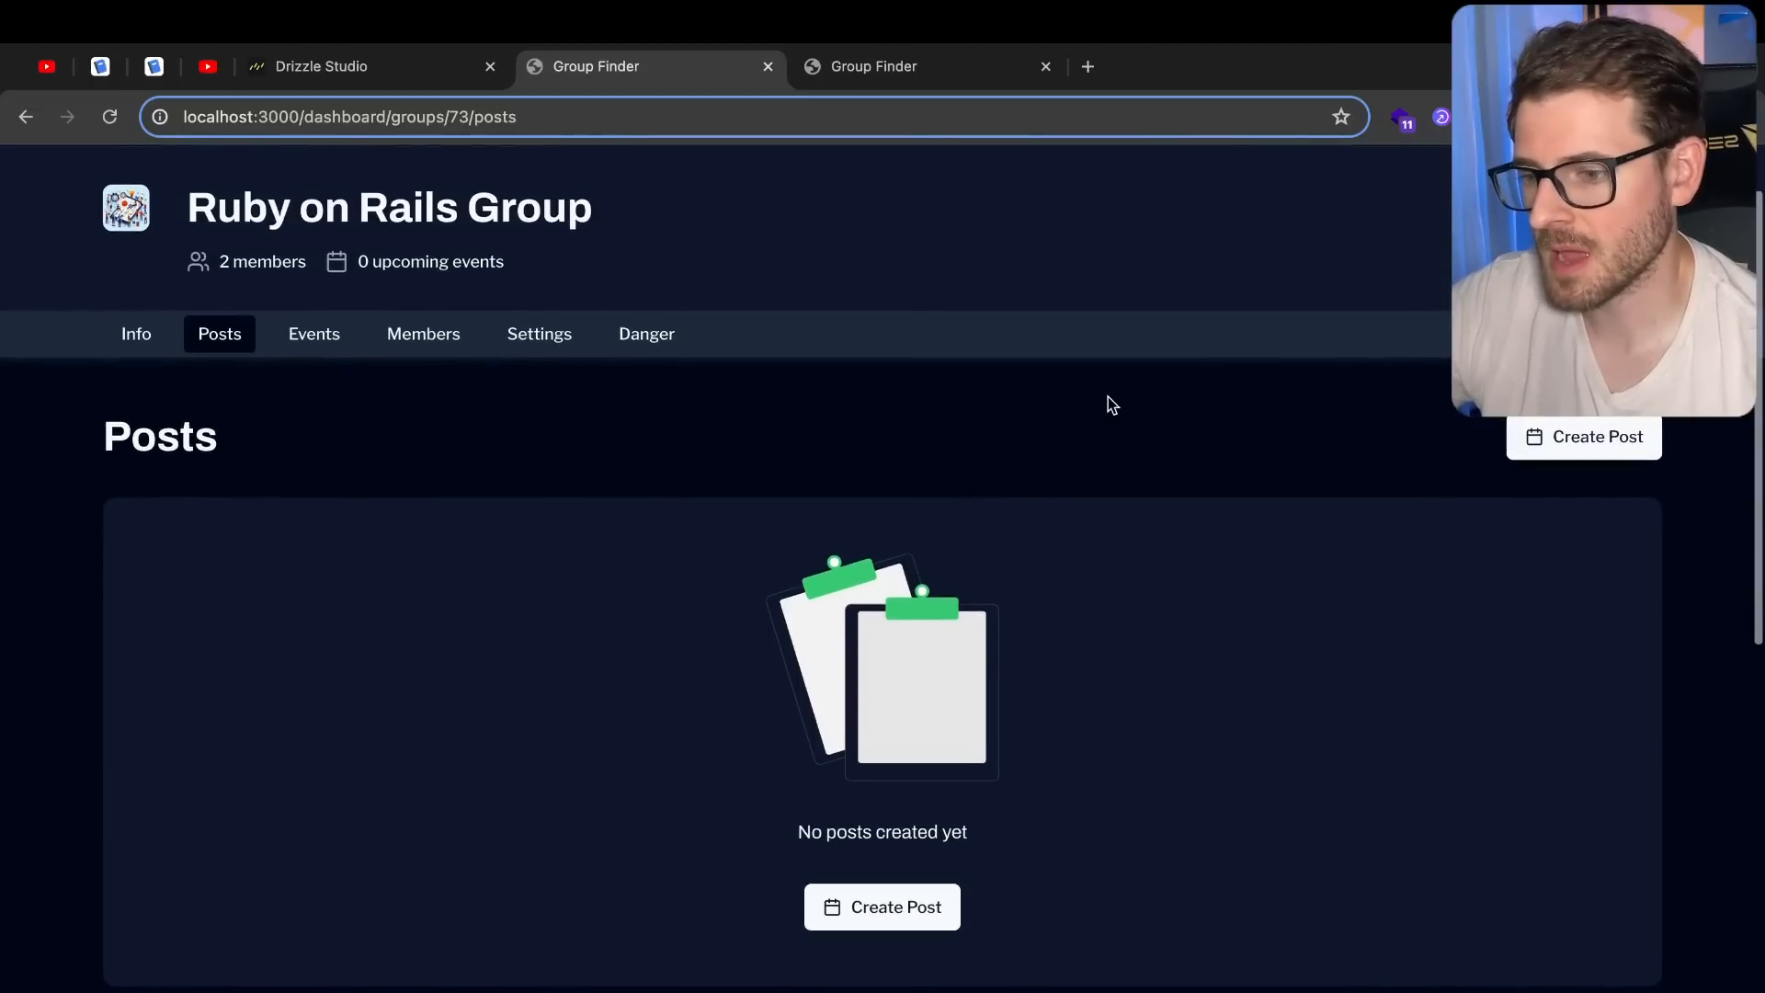
Create a post titled 'testing' with message 'what is up' in the Ruby on Rails Group
scroll(down, 3)
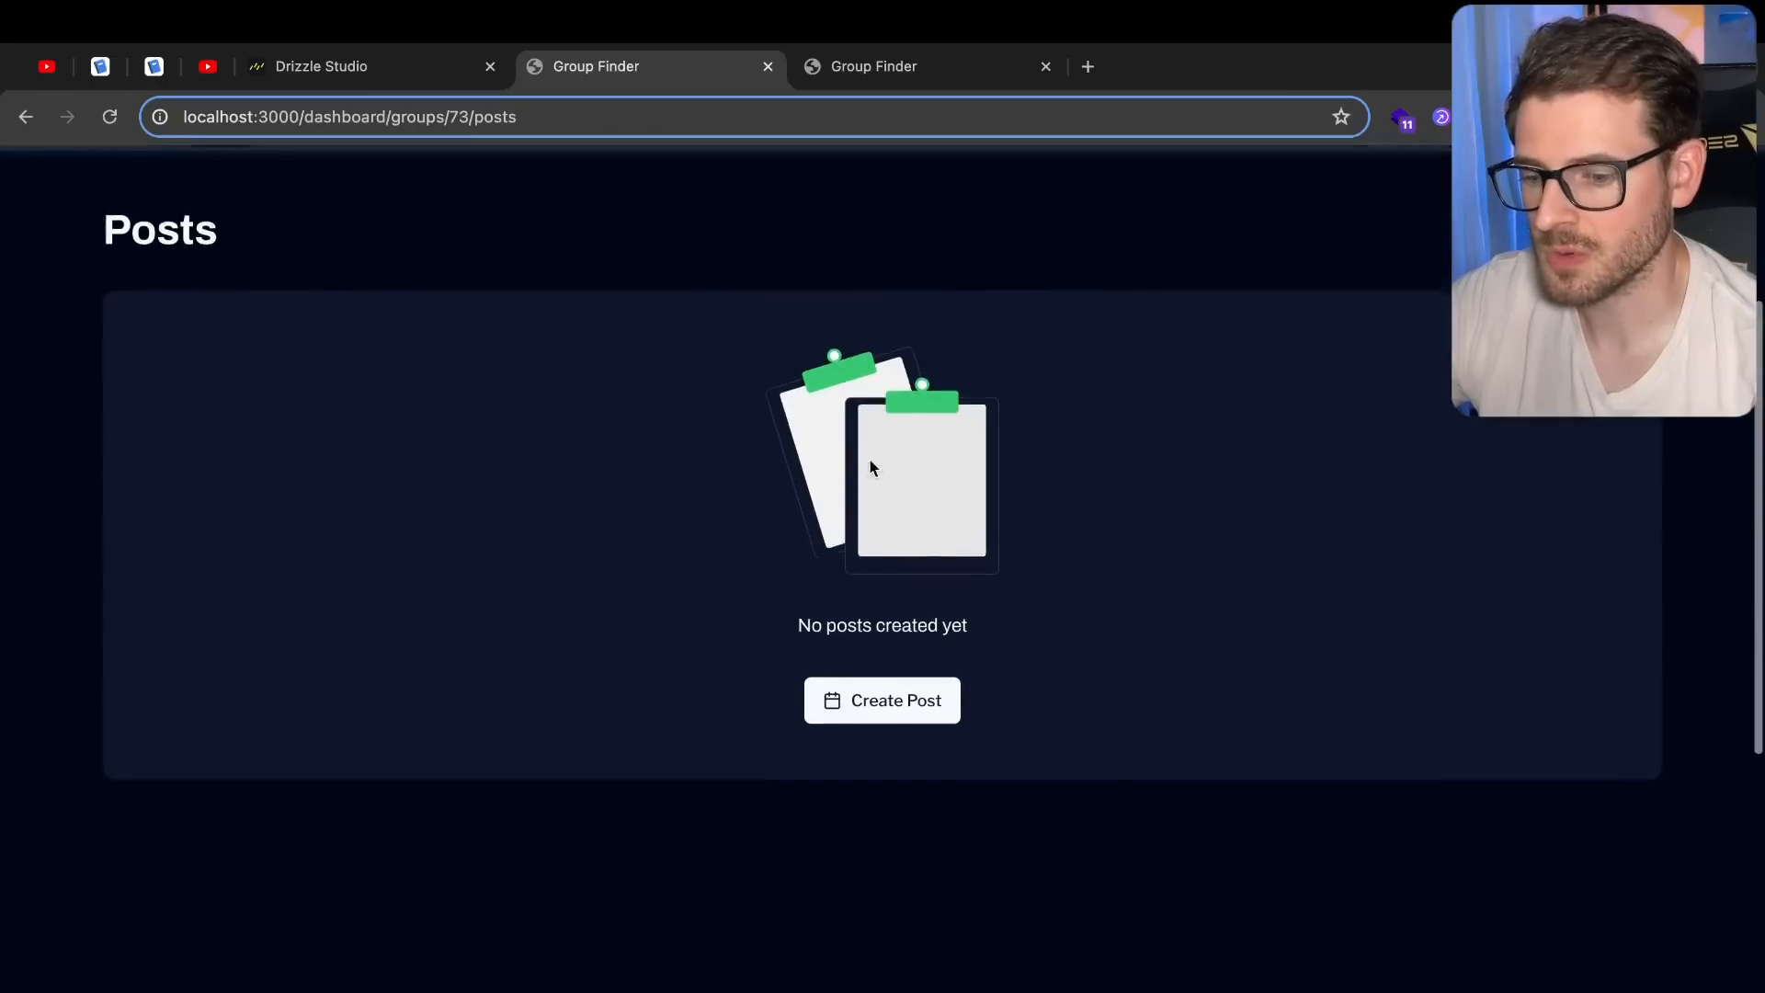
click(882, 701)
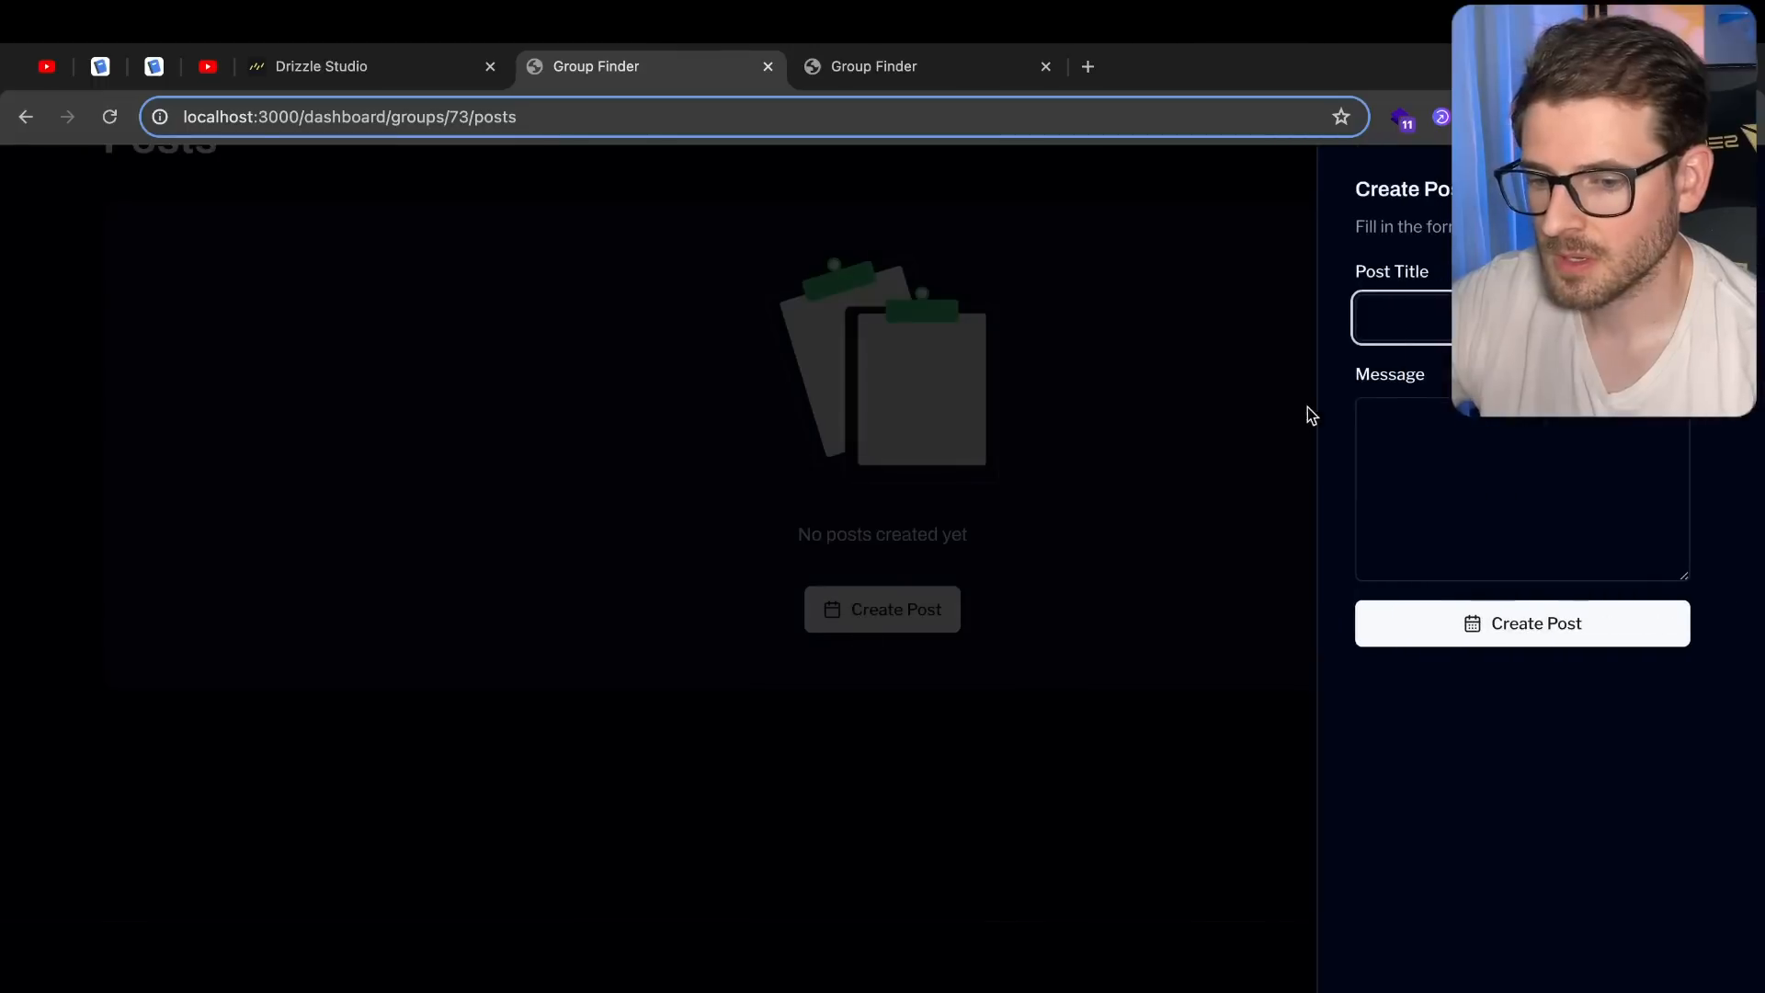
text(what is up)
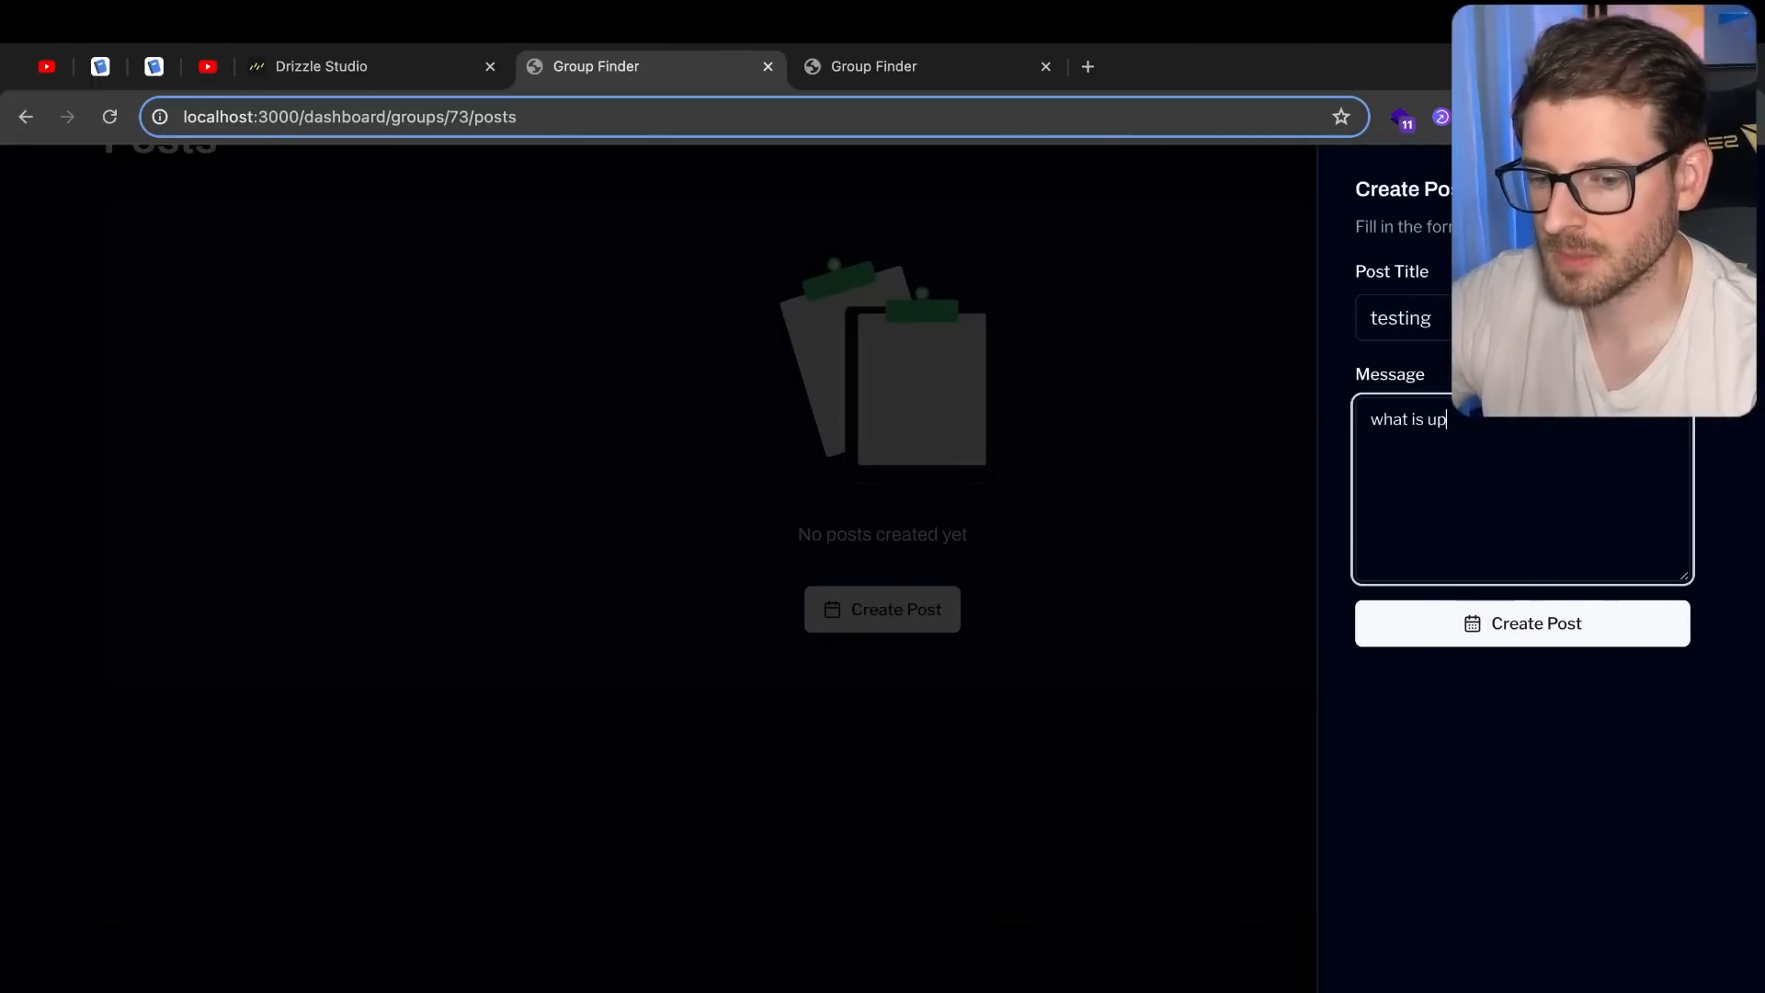
click(1521, 623)
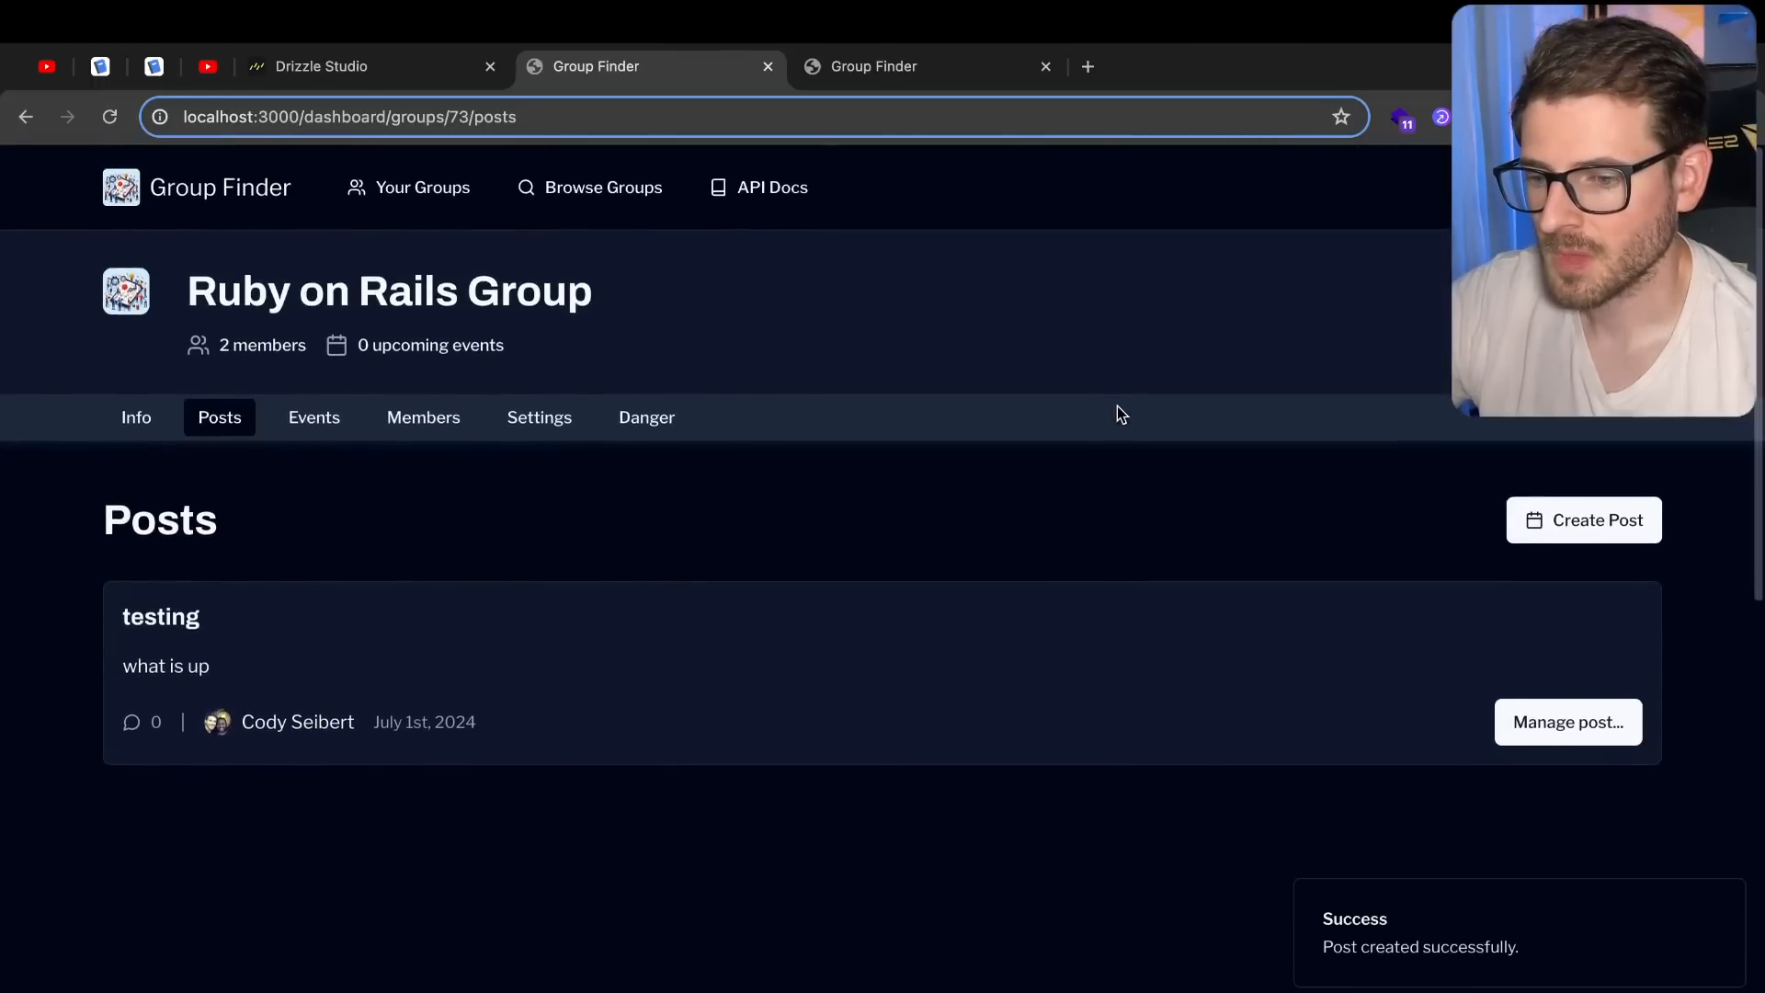
click(297, 722)
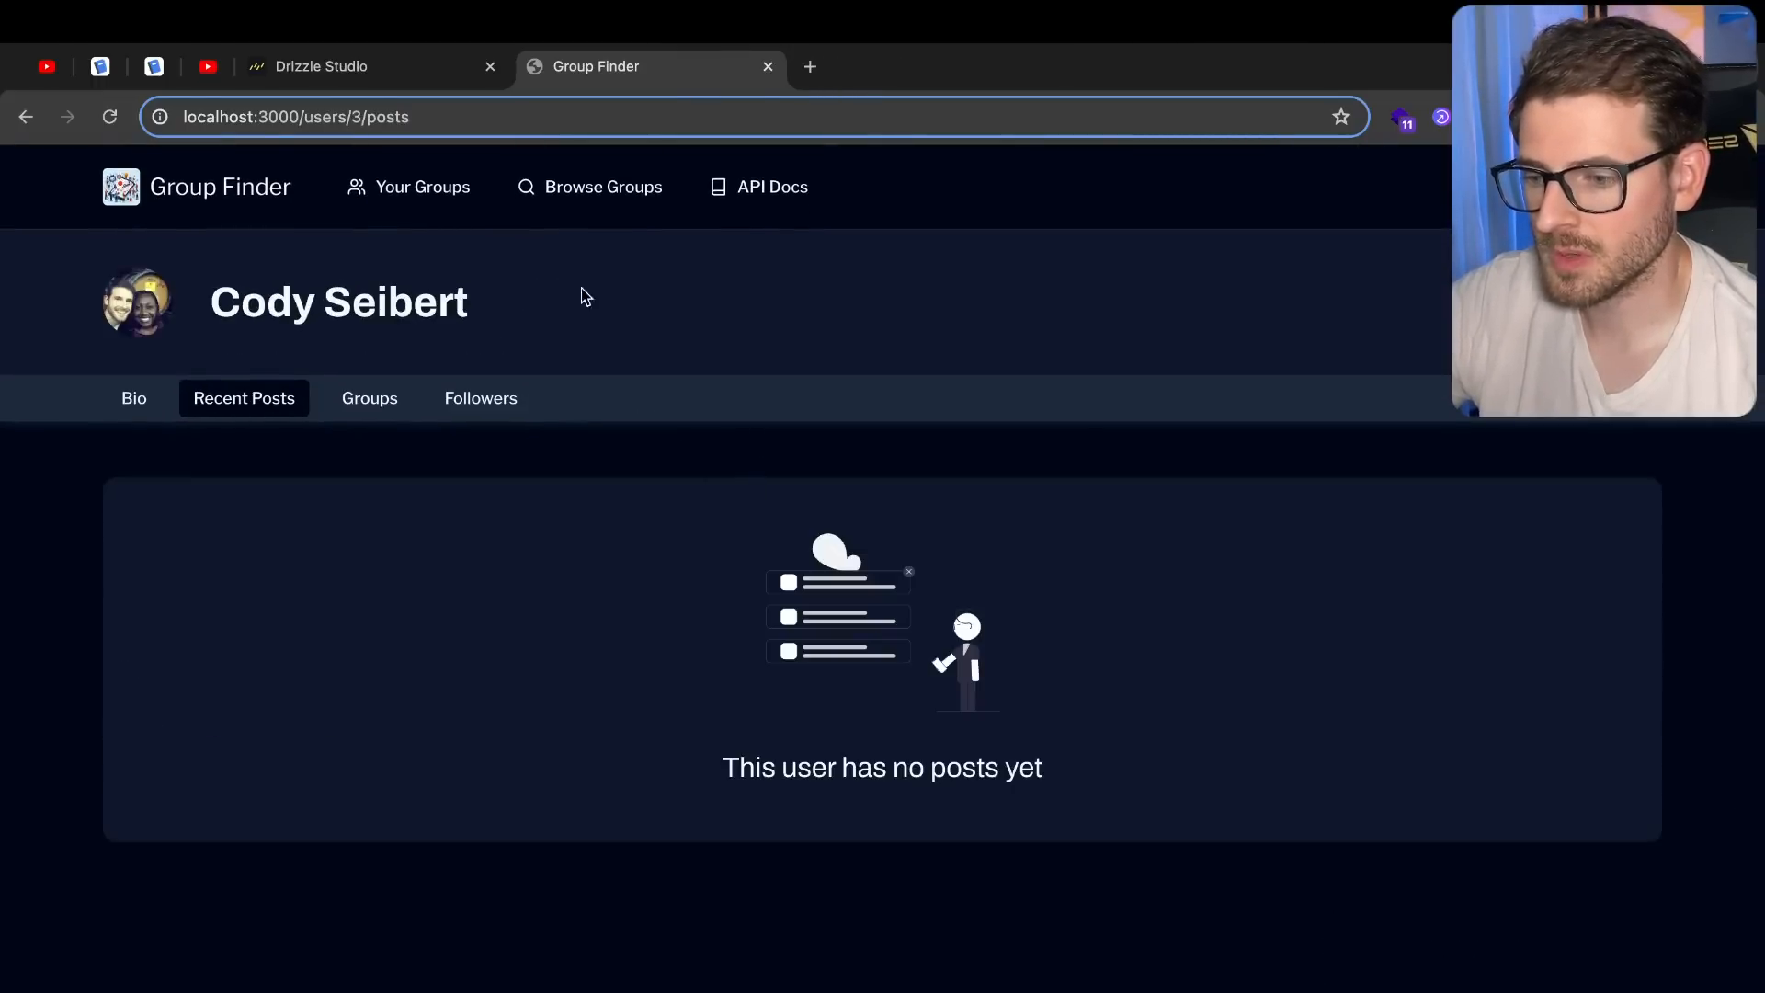
mouse_move(656, 474)
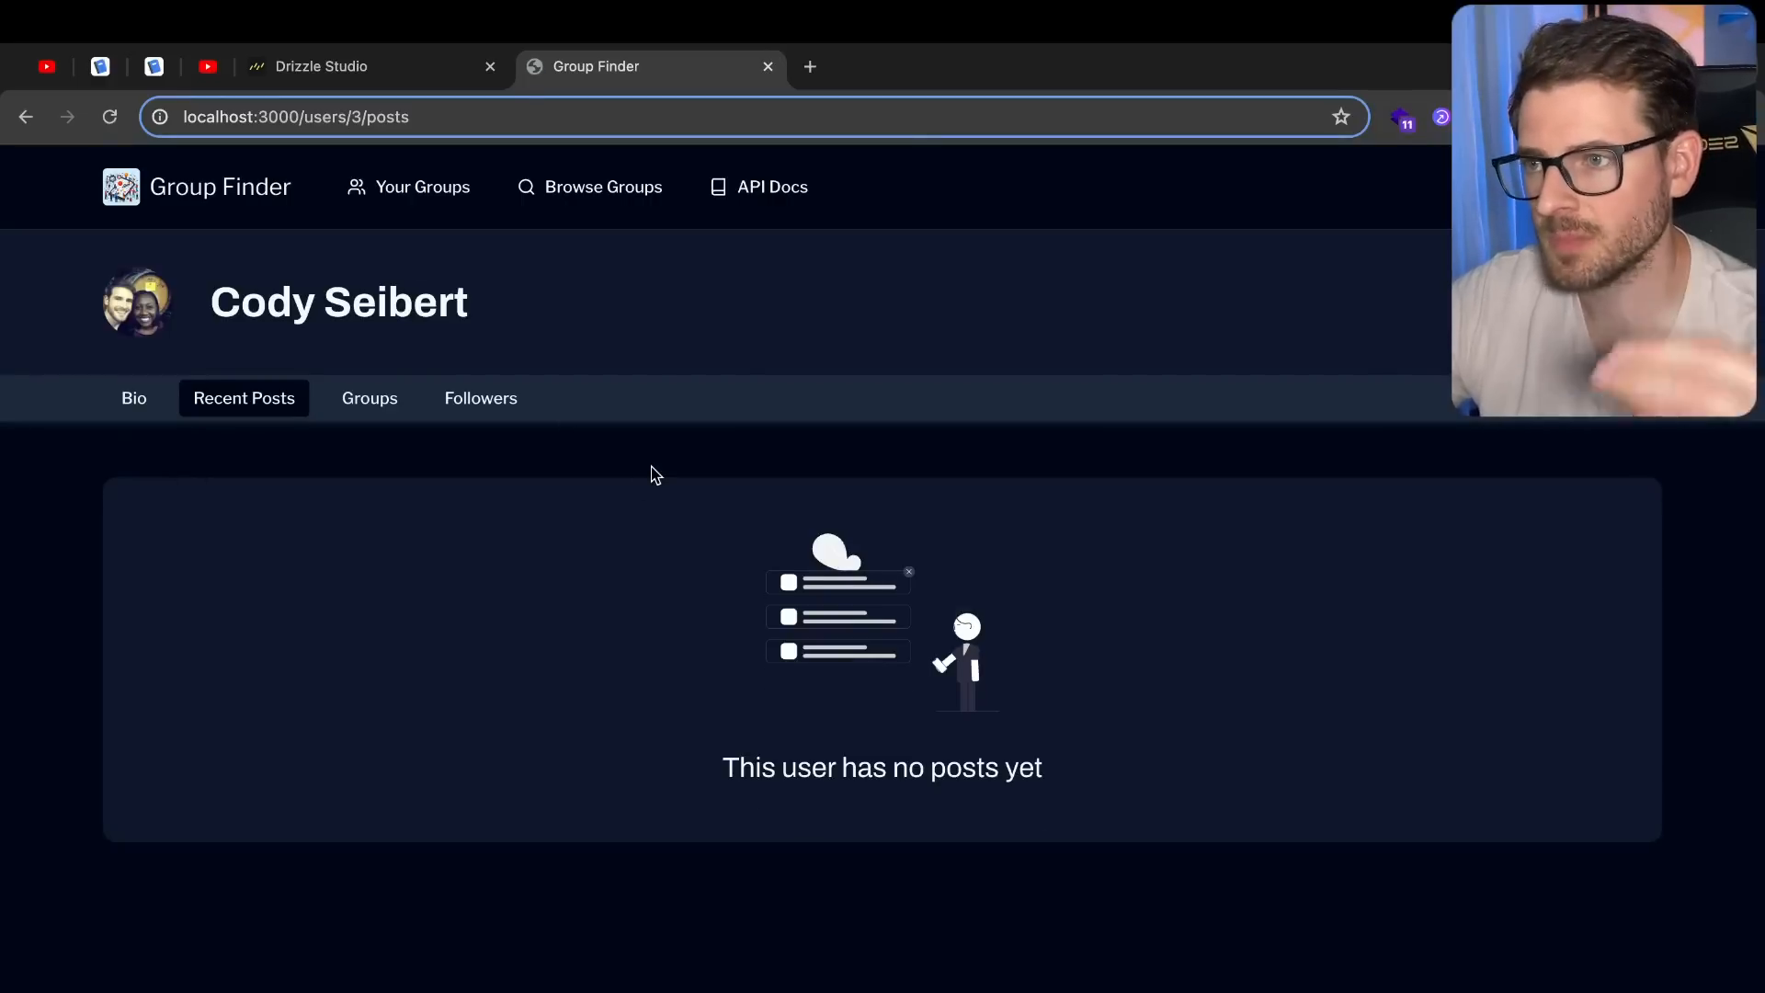
mouse_move(409, 385)
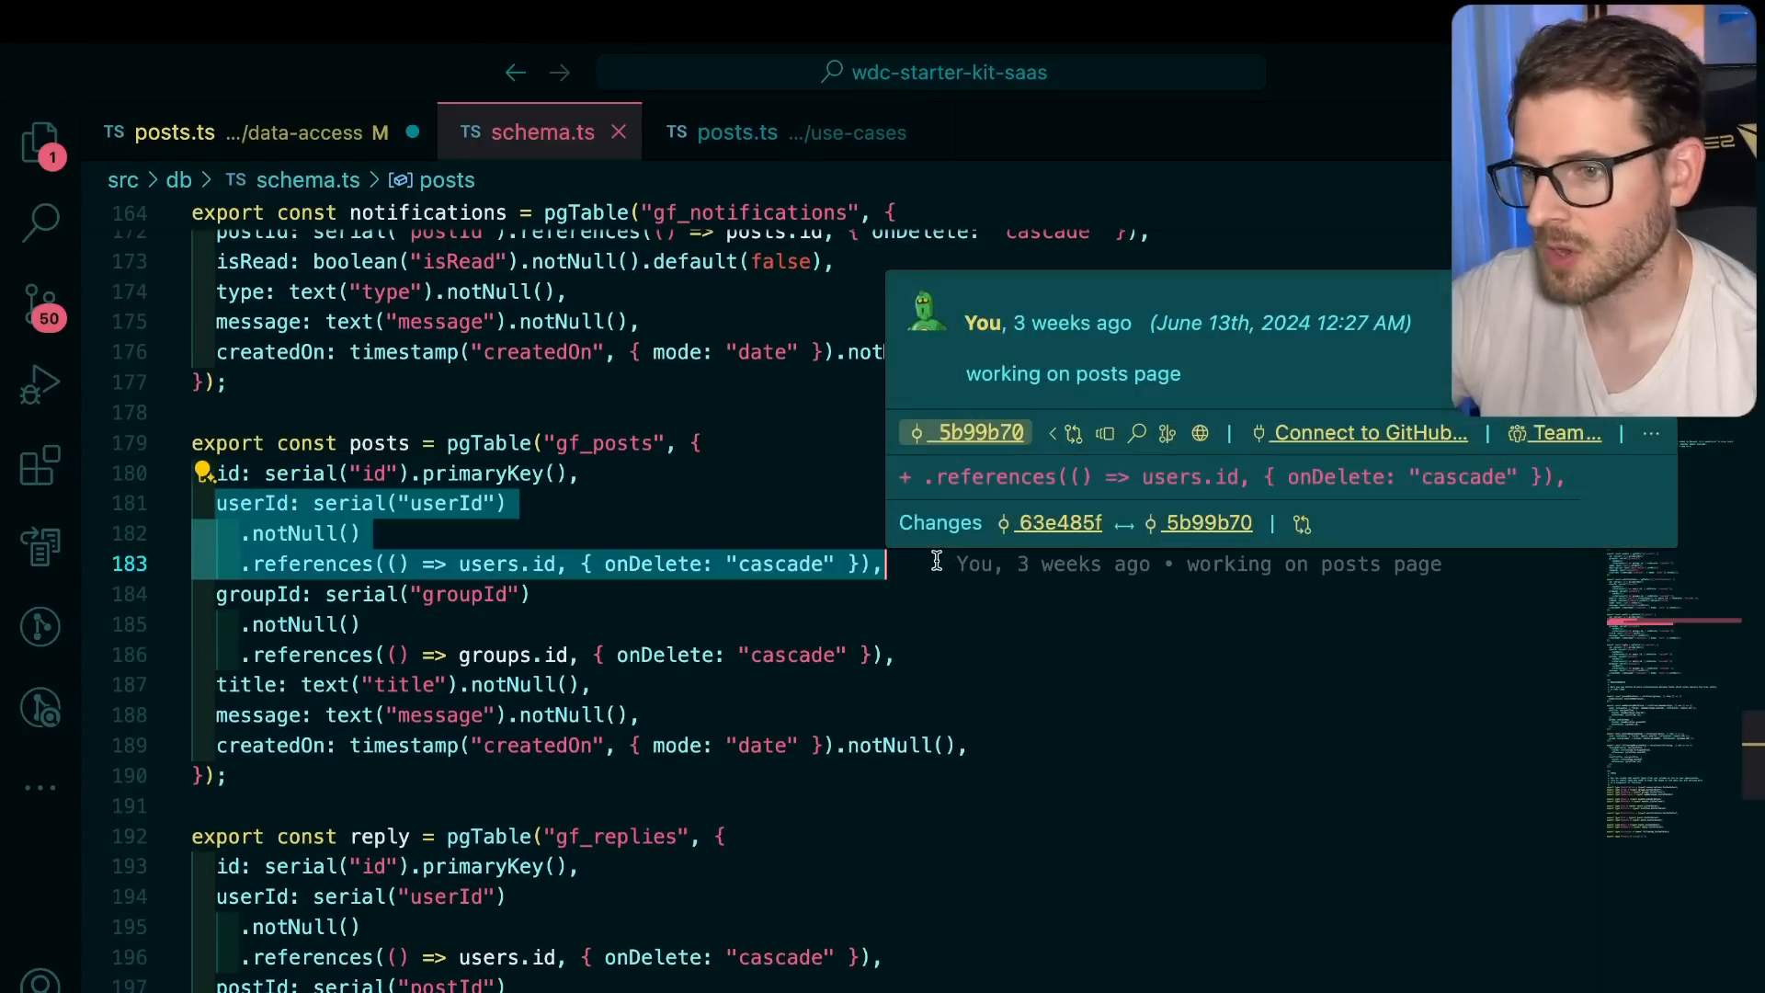
Check the posts table's userId reference in schema.ts, then go to data-access posts.ts
click(949, 666)
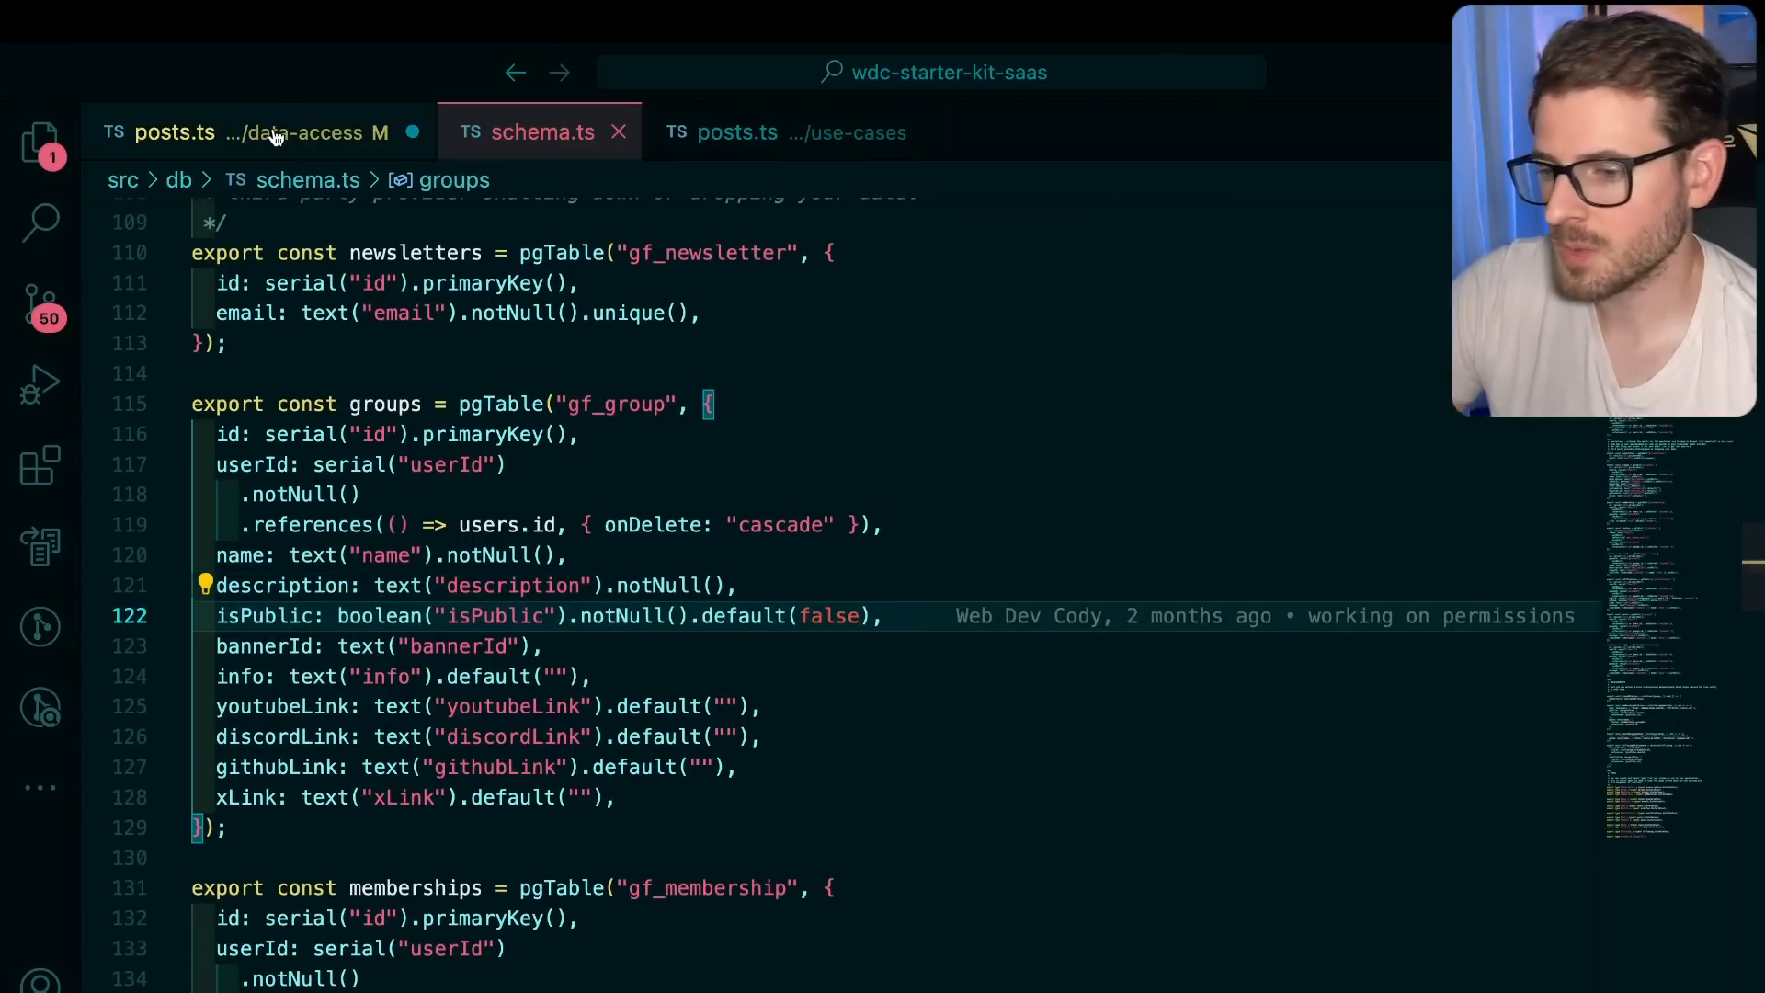
click(175, 131)
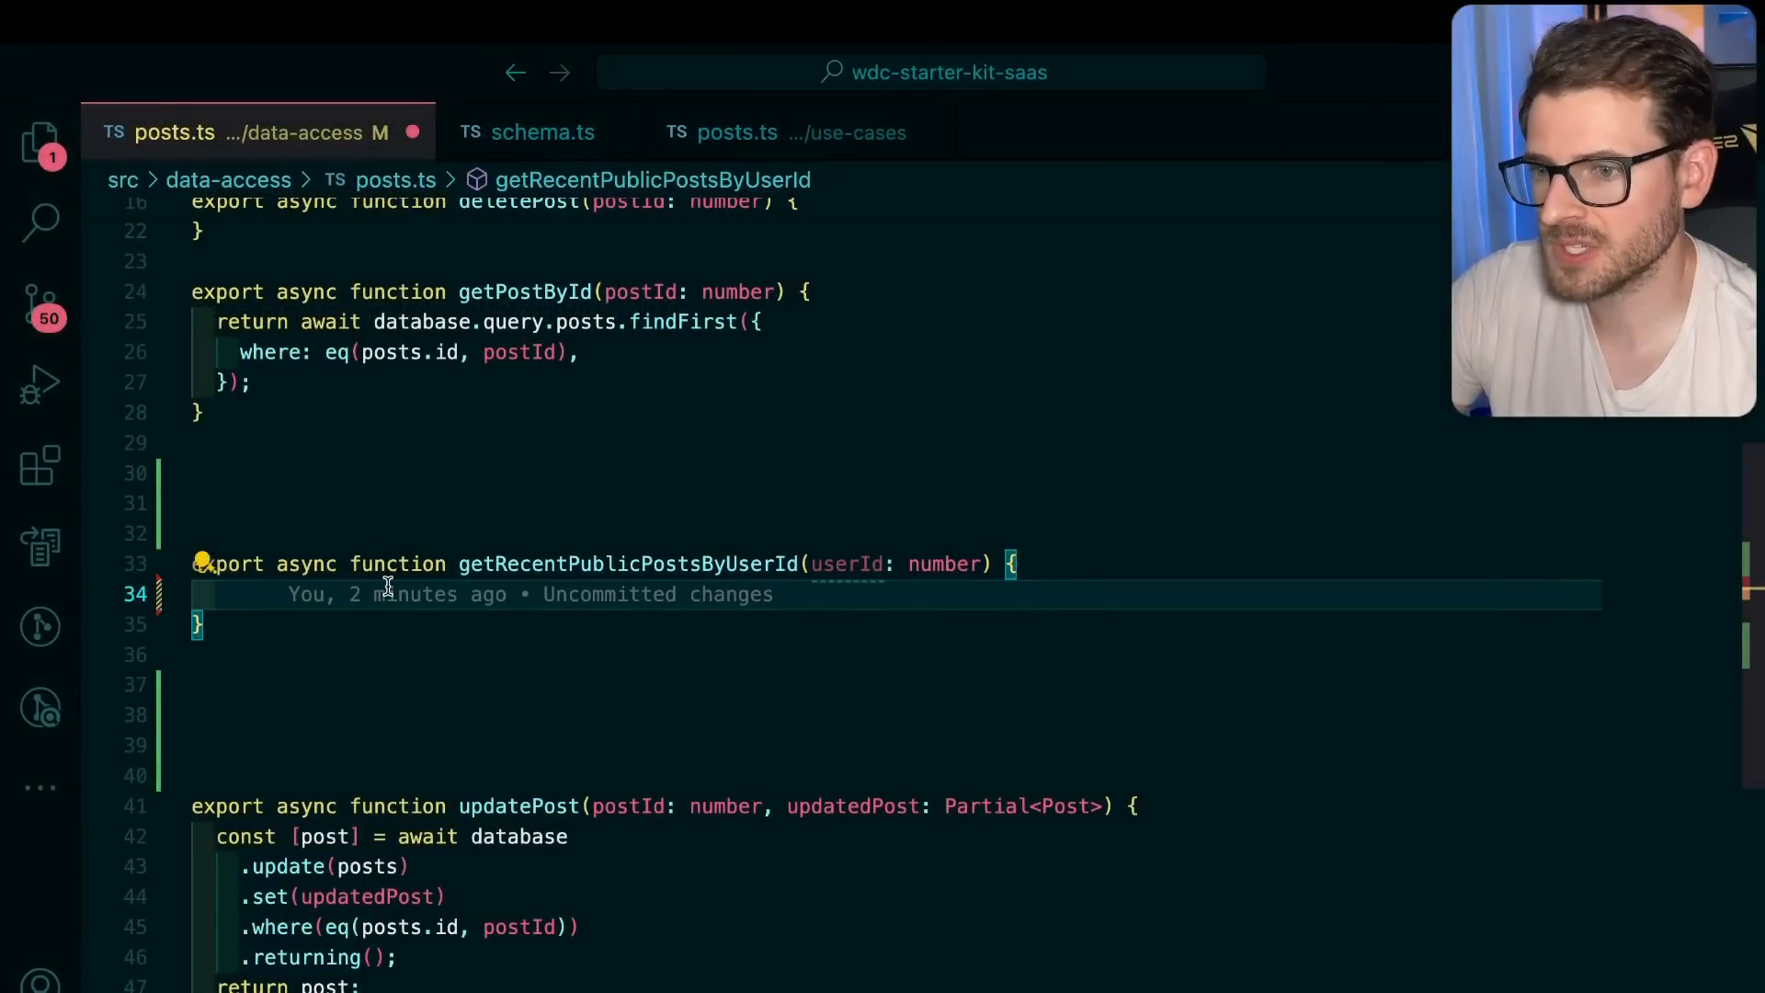
Return database.select().from(posts).innerJoin(groups, eq(posts.groupId, groups.id)) with a where(and(...)) filter begun
text(return database.)
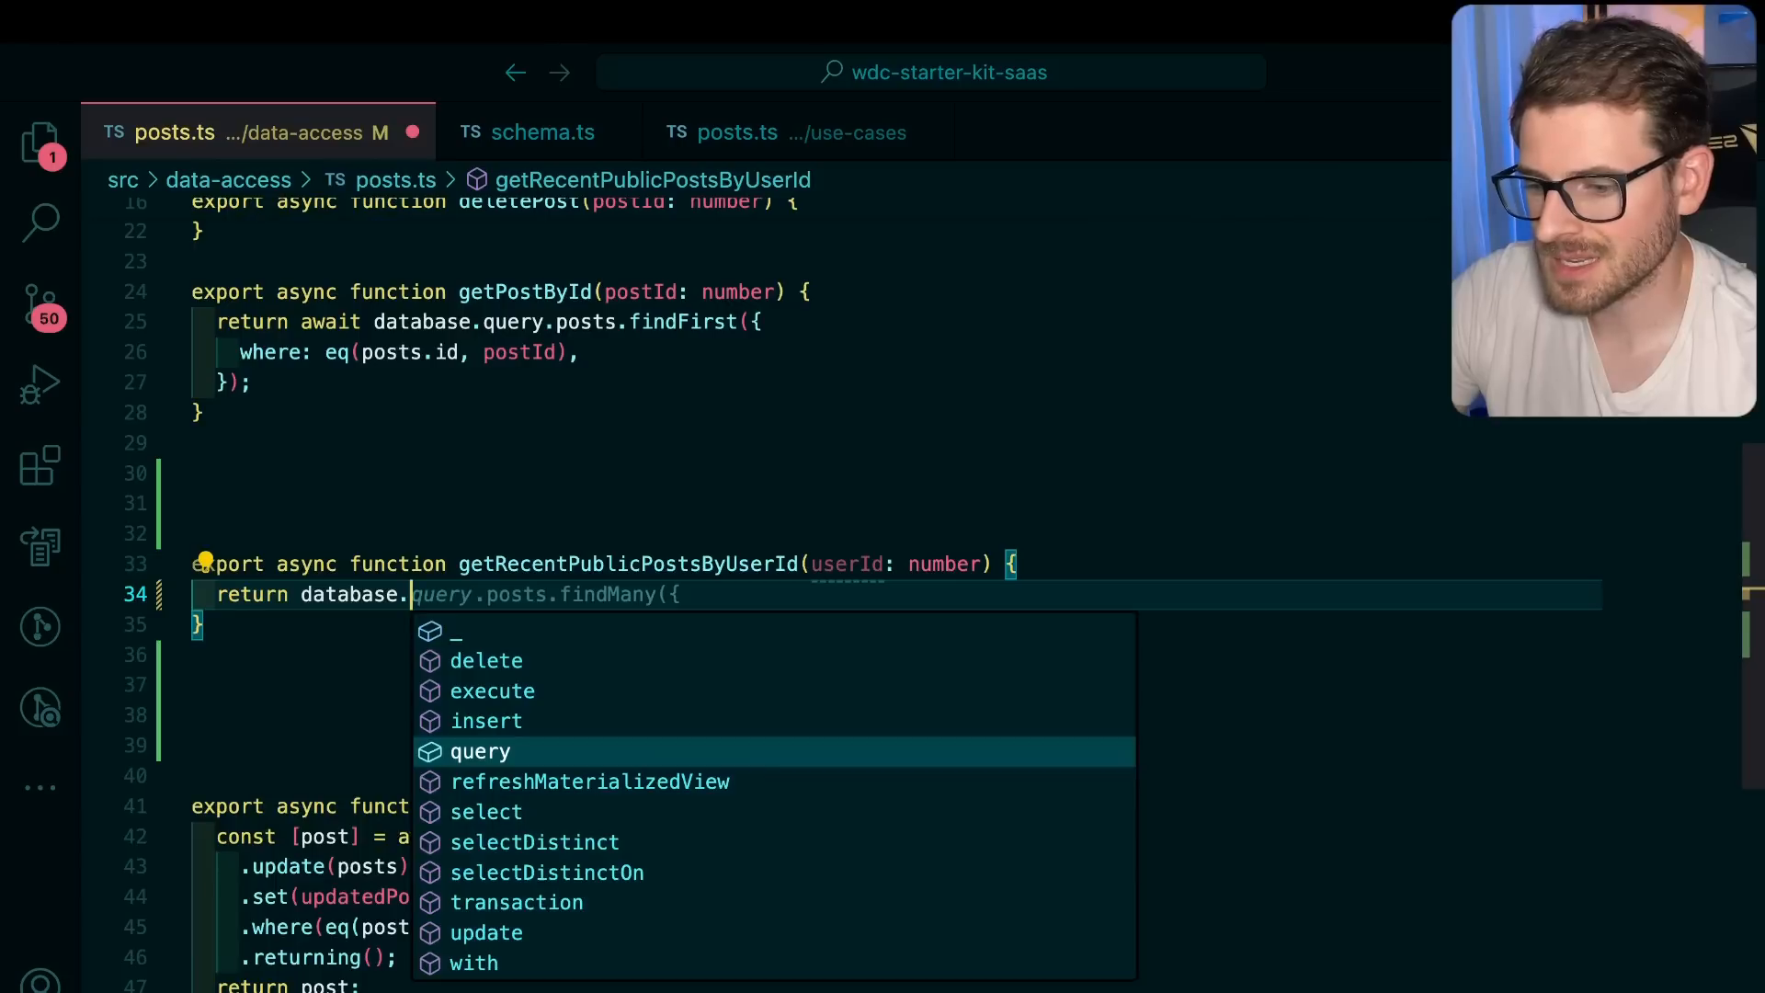
mouse_move(480, 751)
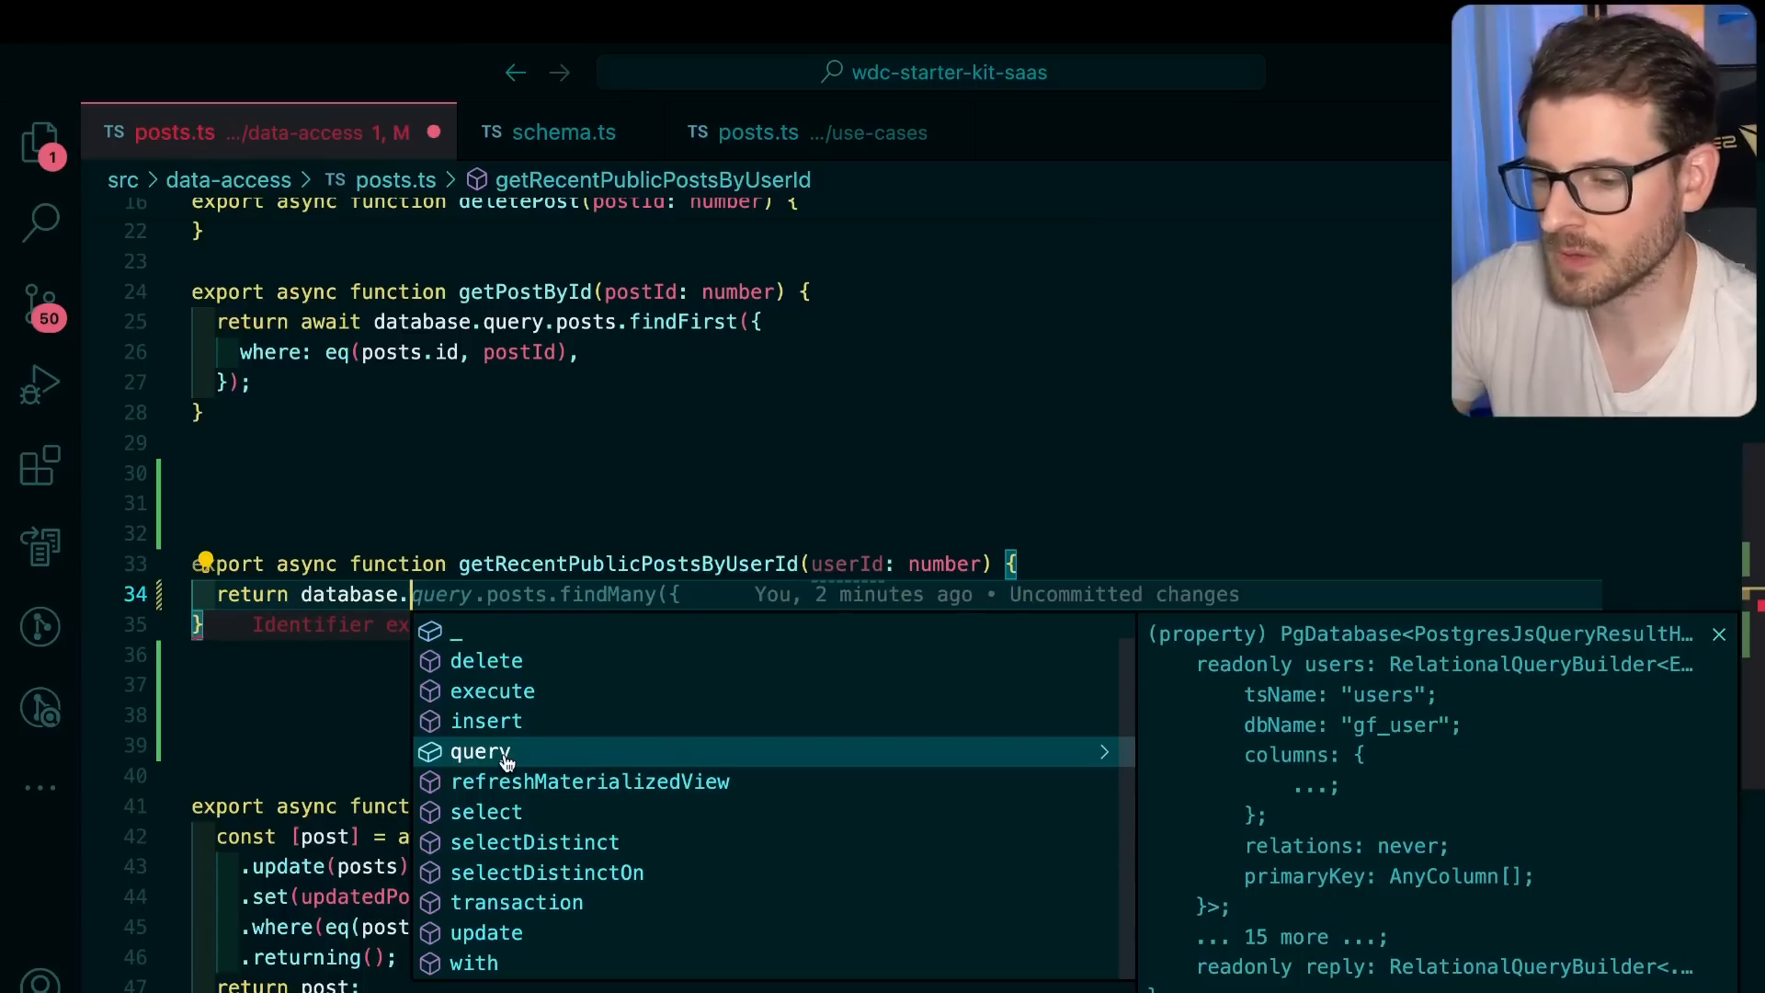
mouse_move(526, 726)
text(select().from(posts).innerJoin(groups, eq)
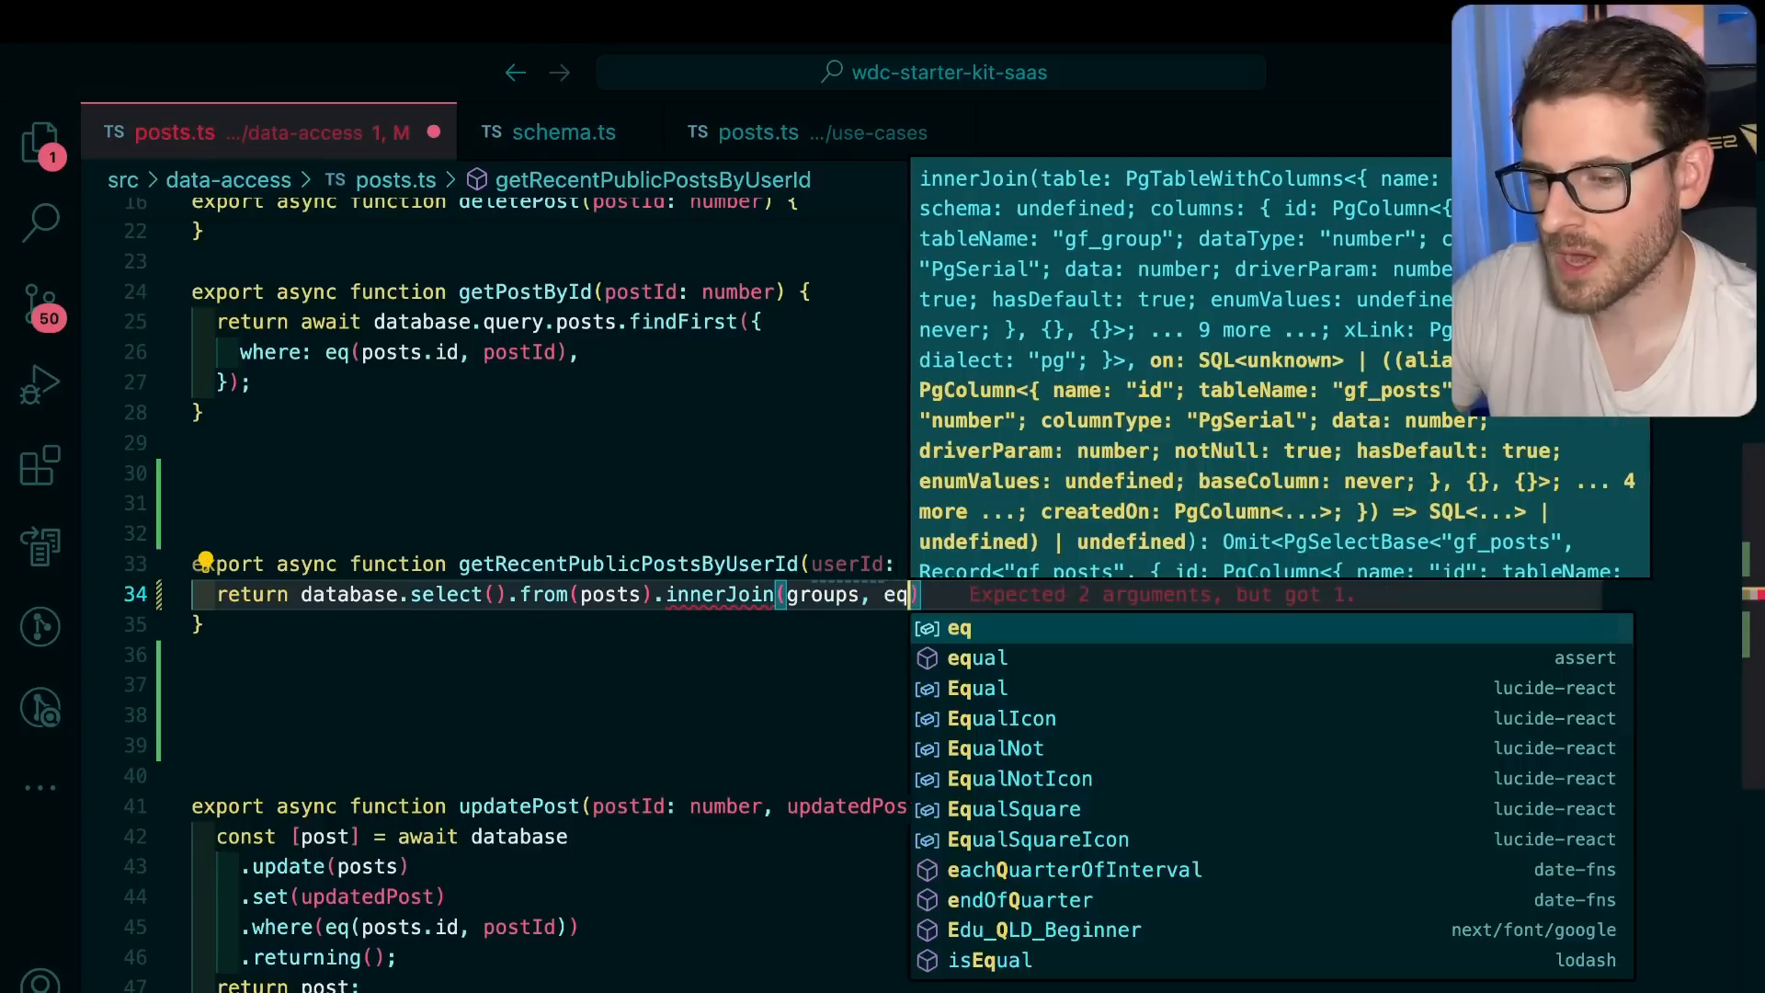
text((posts.groupId, groups.id)).where(and(eq(groups.userId, u)
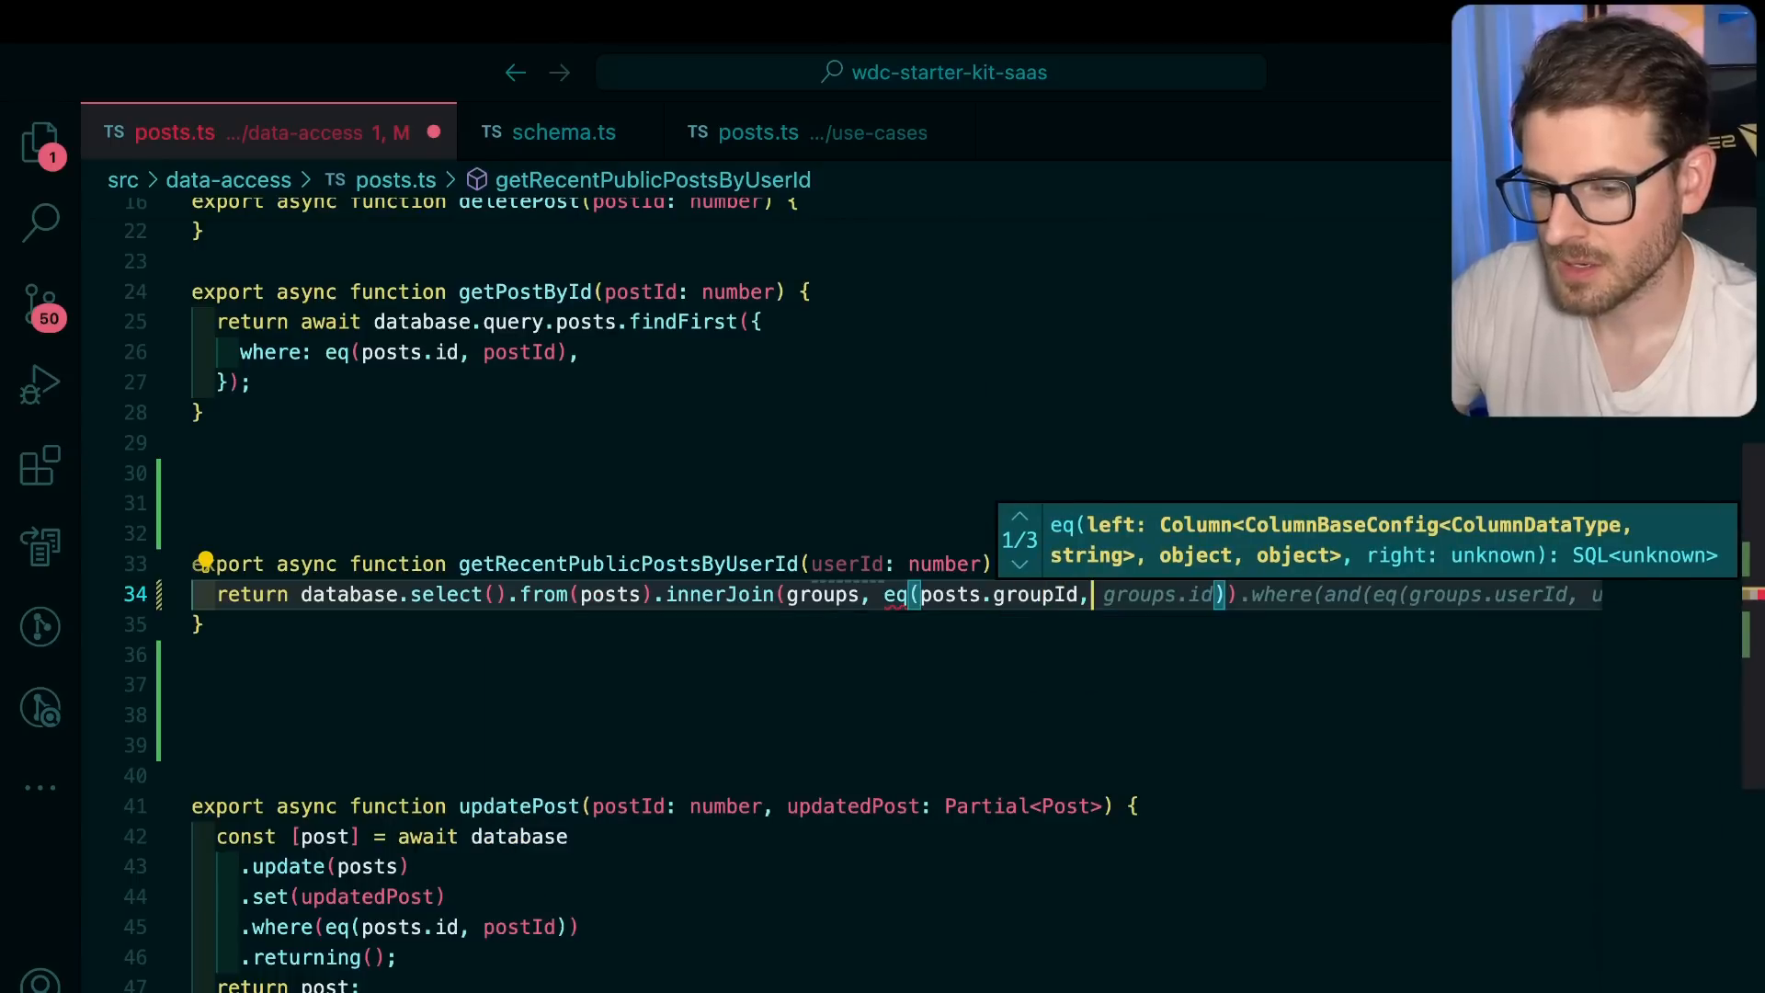
text(id)
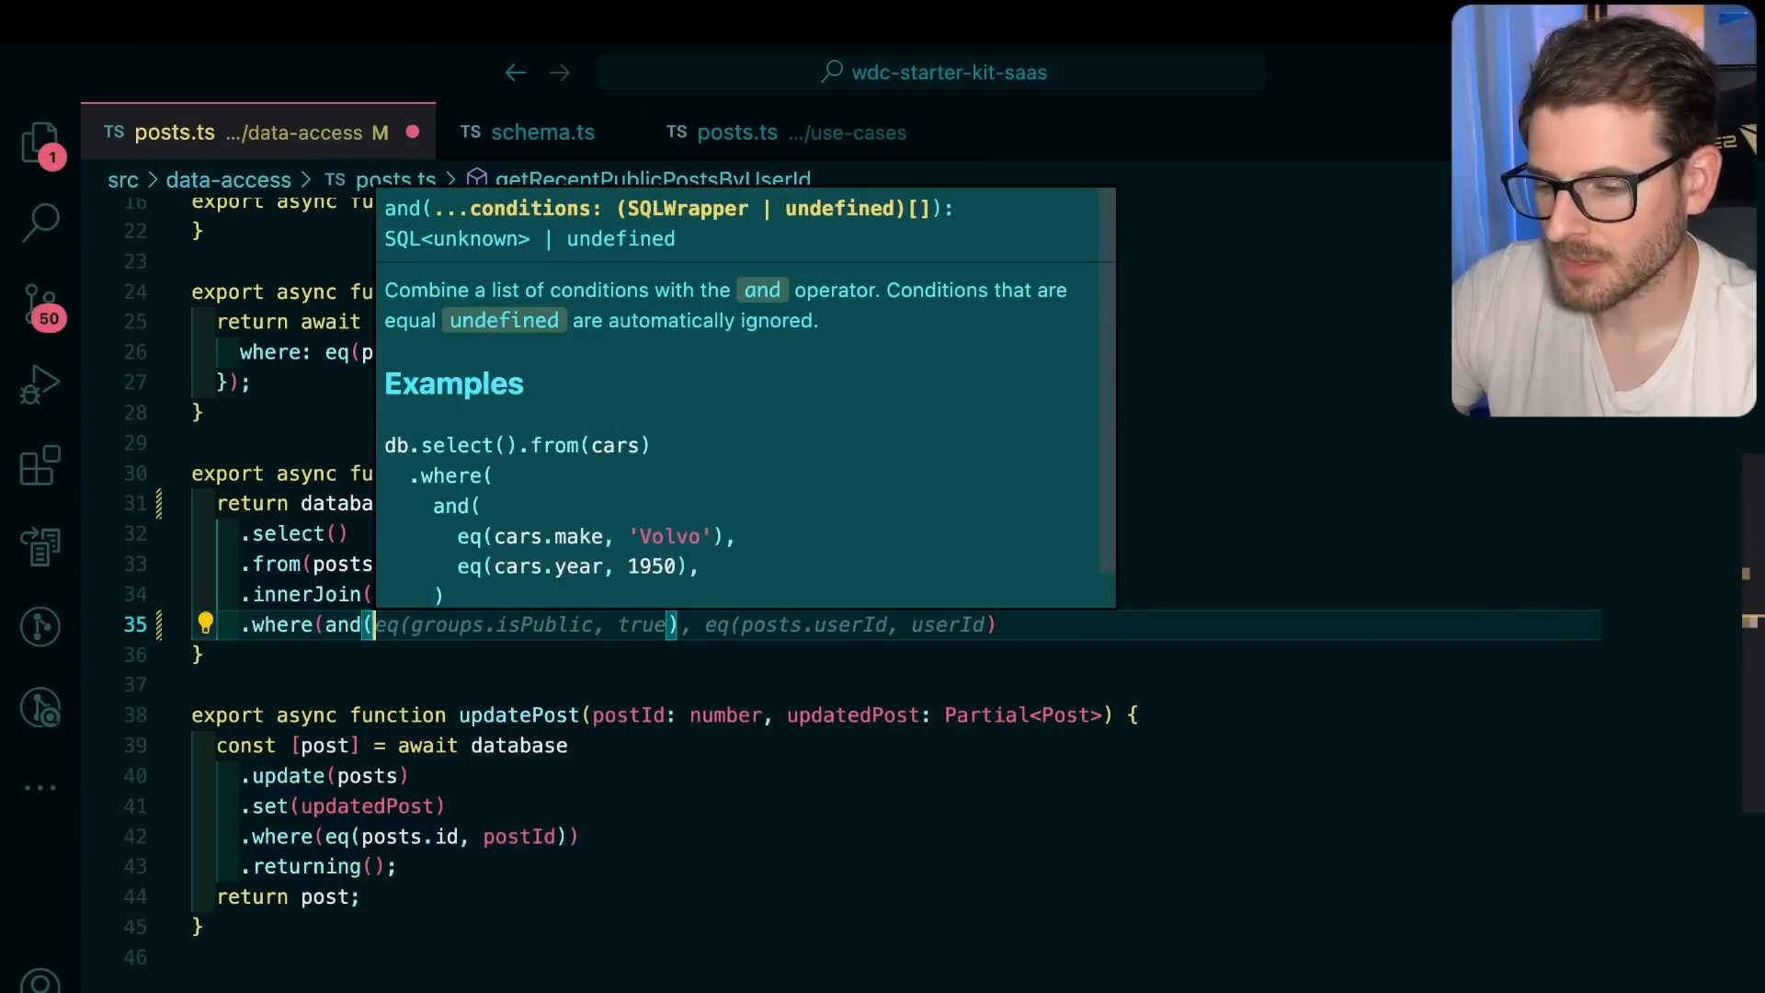
Filter by eq(posts.userId, userId) and eq(groups.isPublic, true), and add .limit(10)
text(eq(posts.userId, userId)
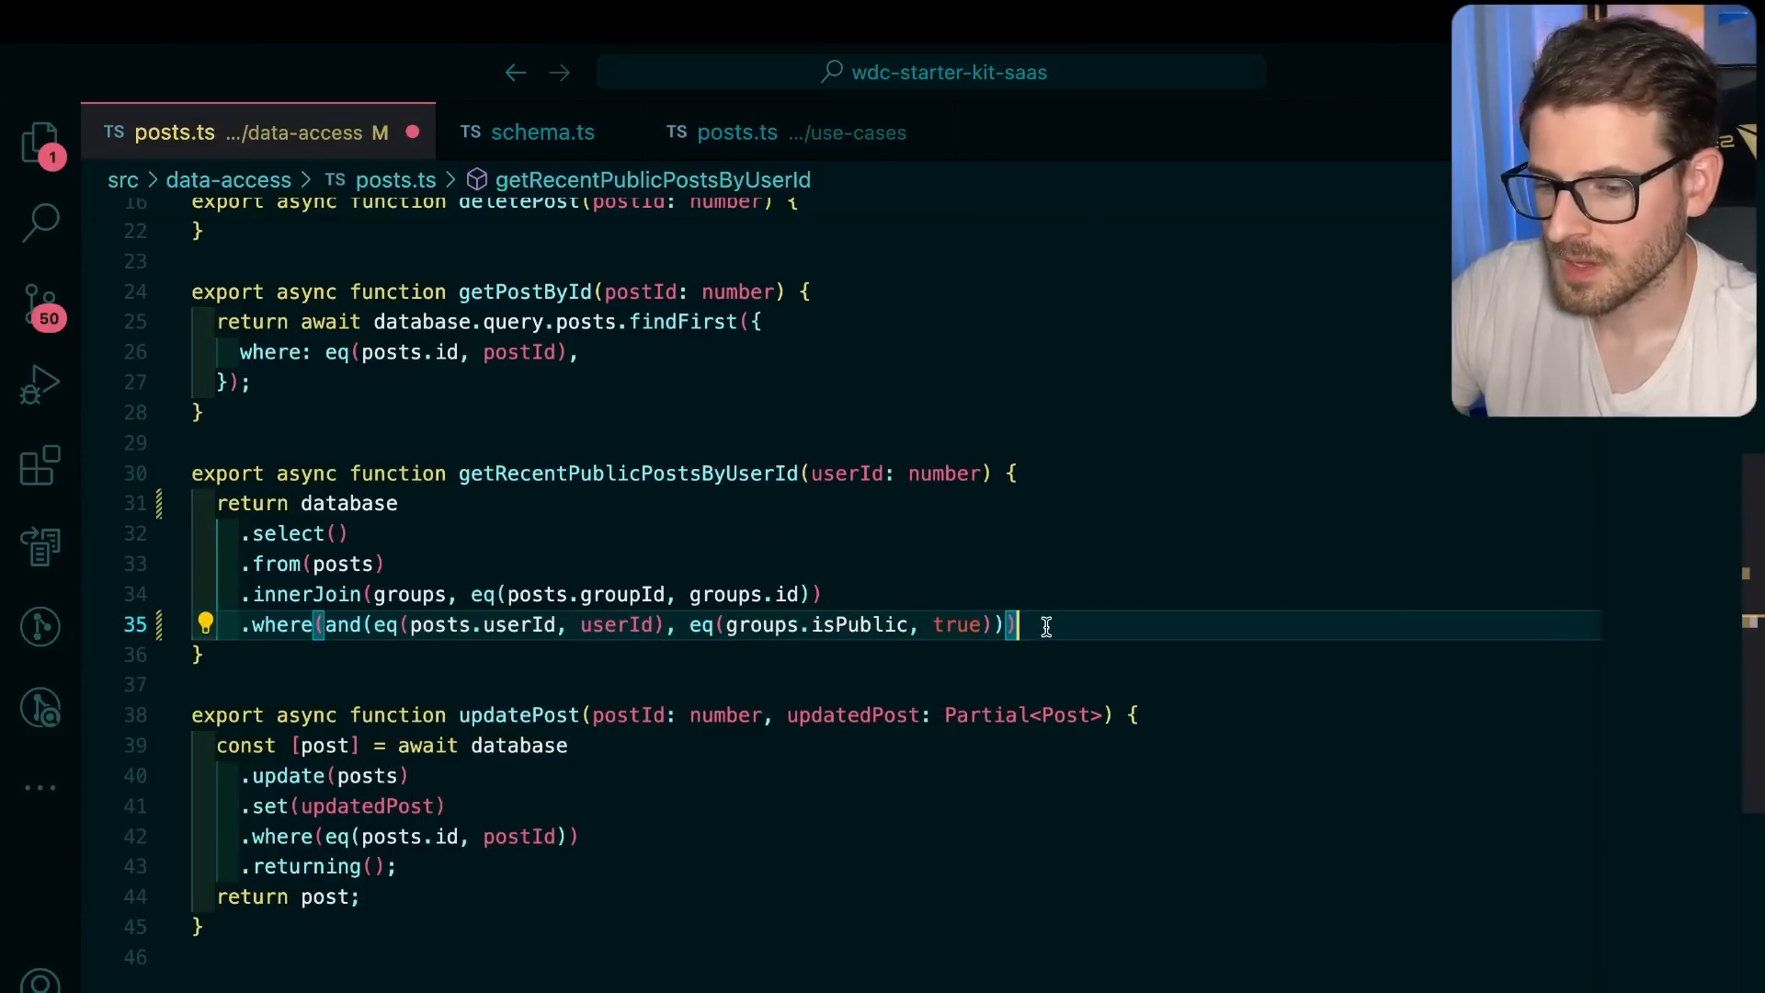
text(.l)
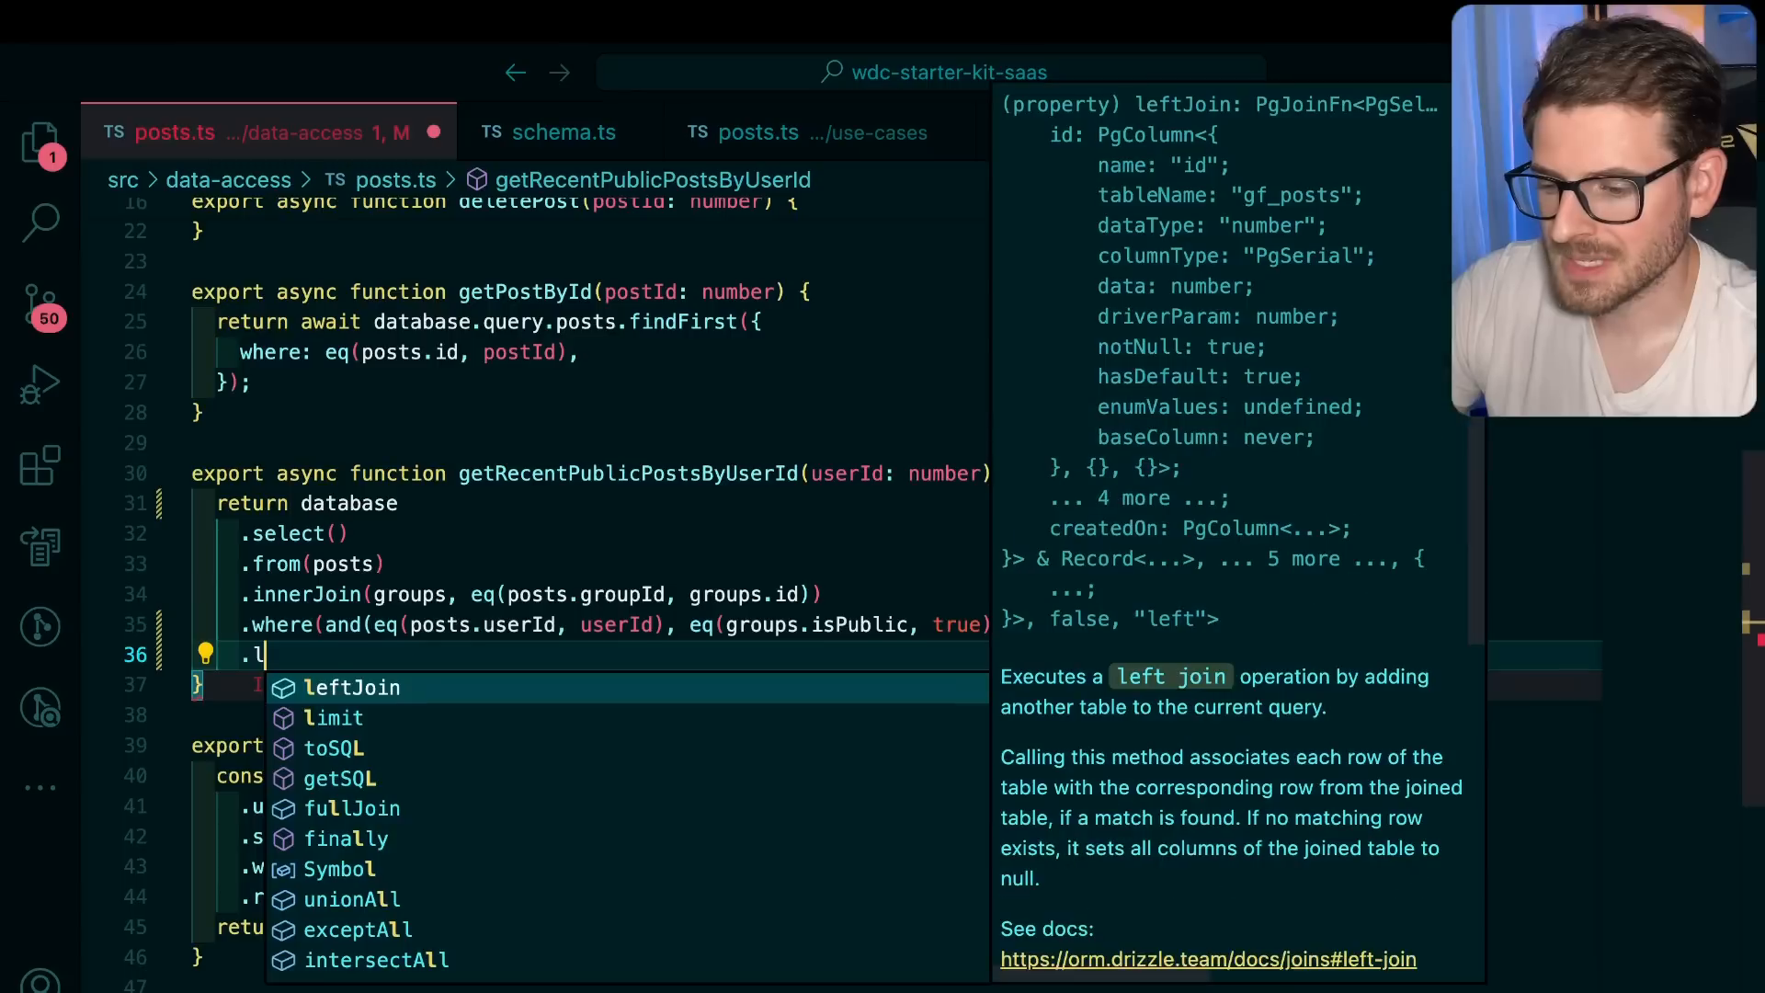
text(limit(10);)
click(308, 503)
text(const results = await)
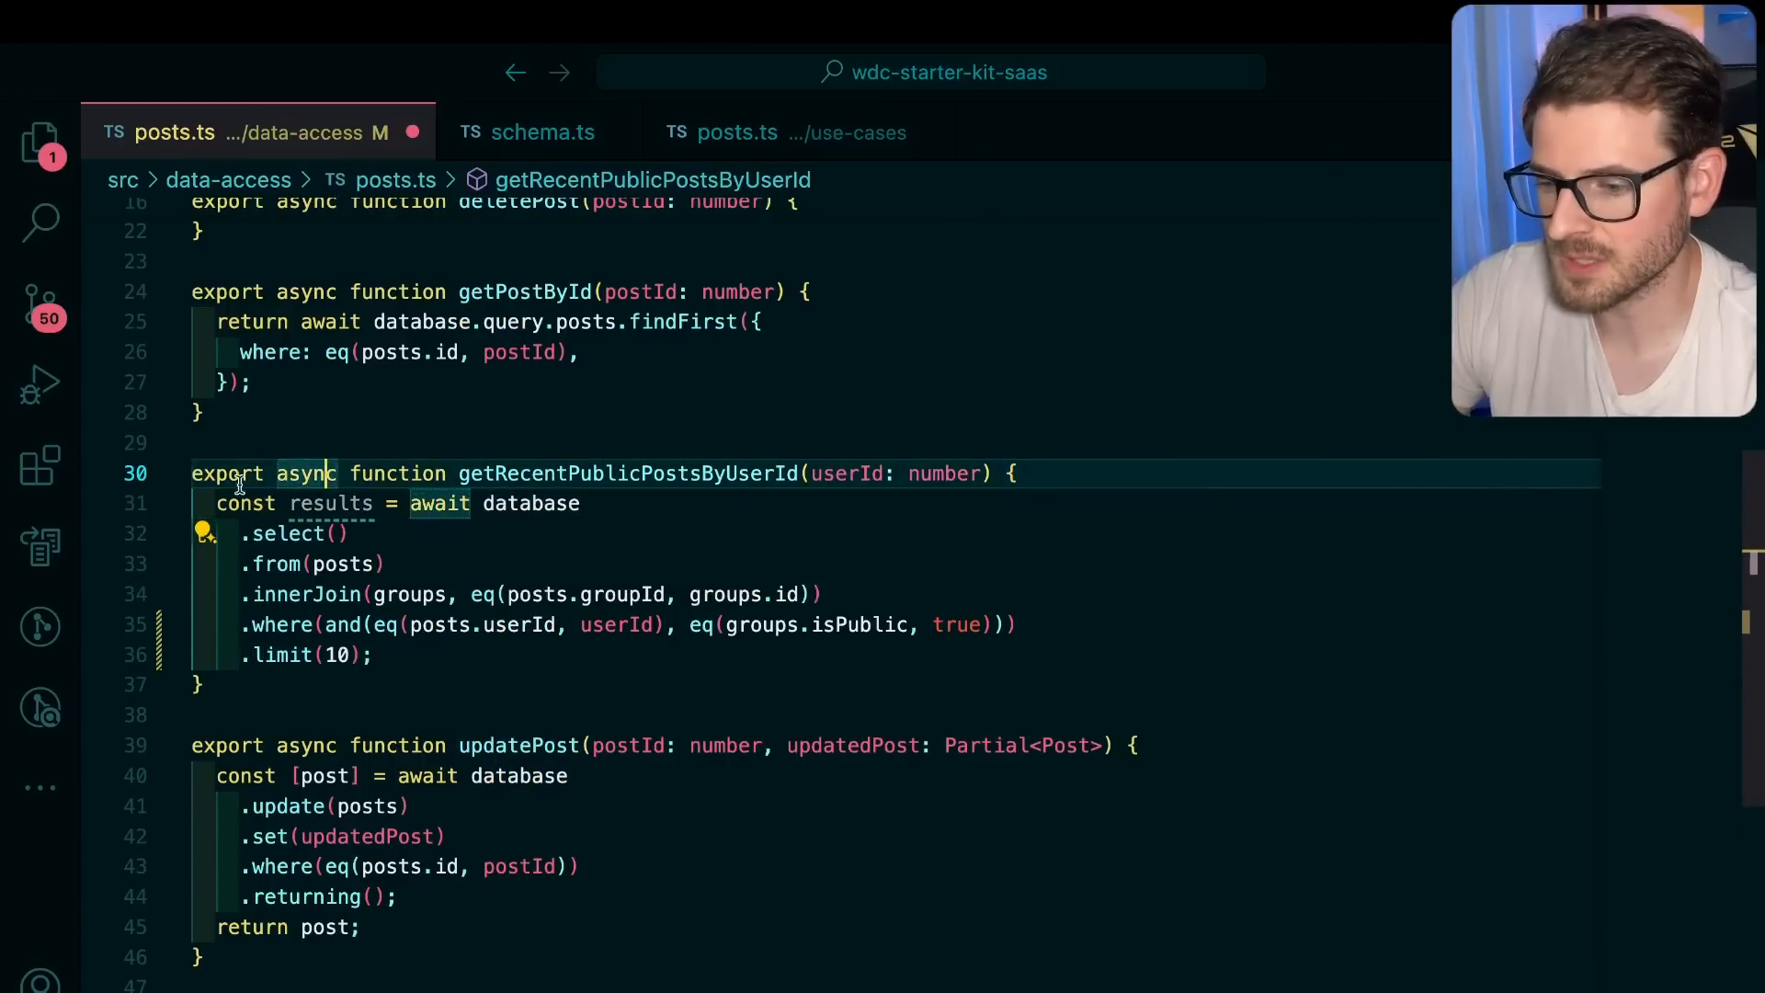
Await the query into a results constant and return results.map((result) => ...)
text(return results;)
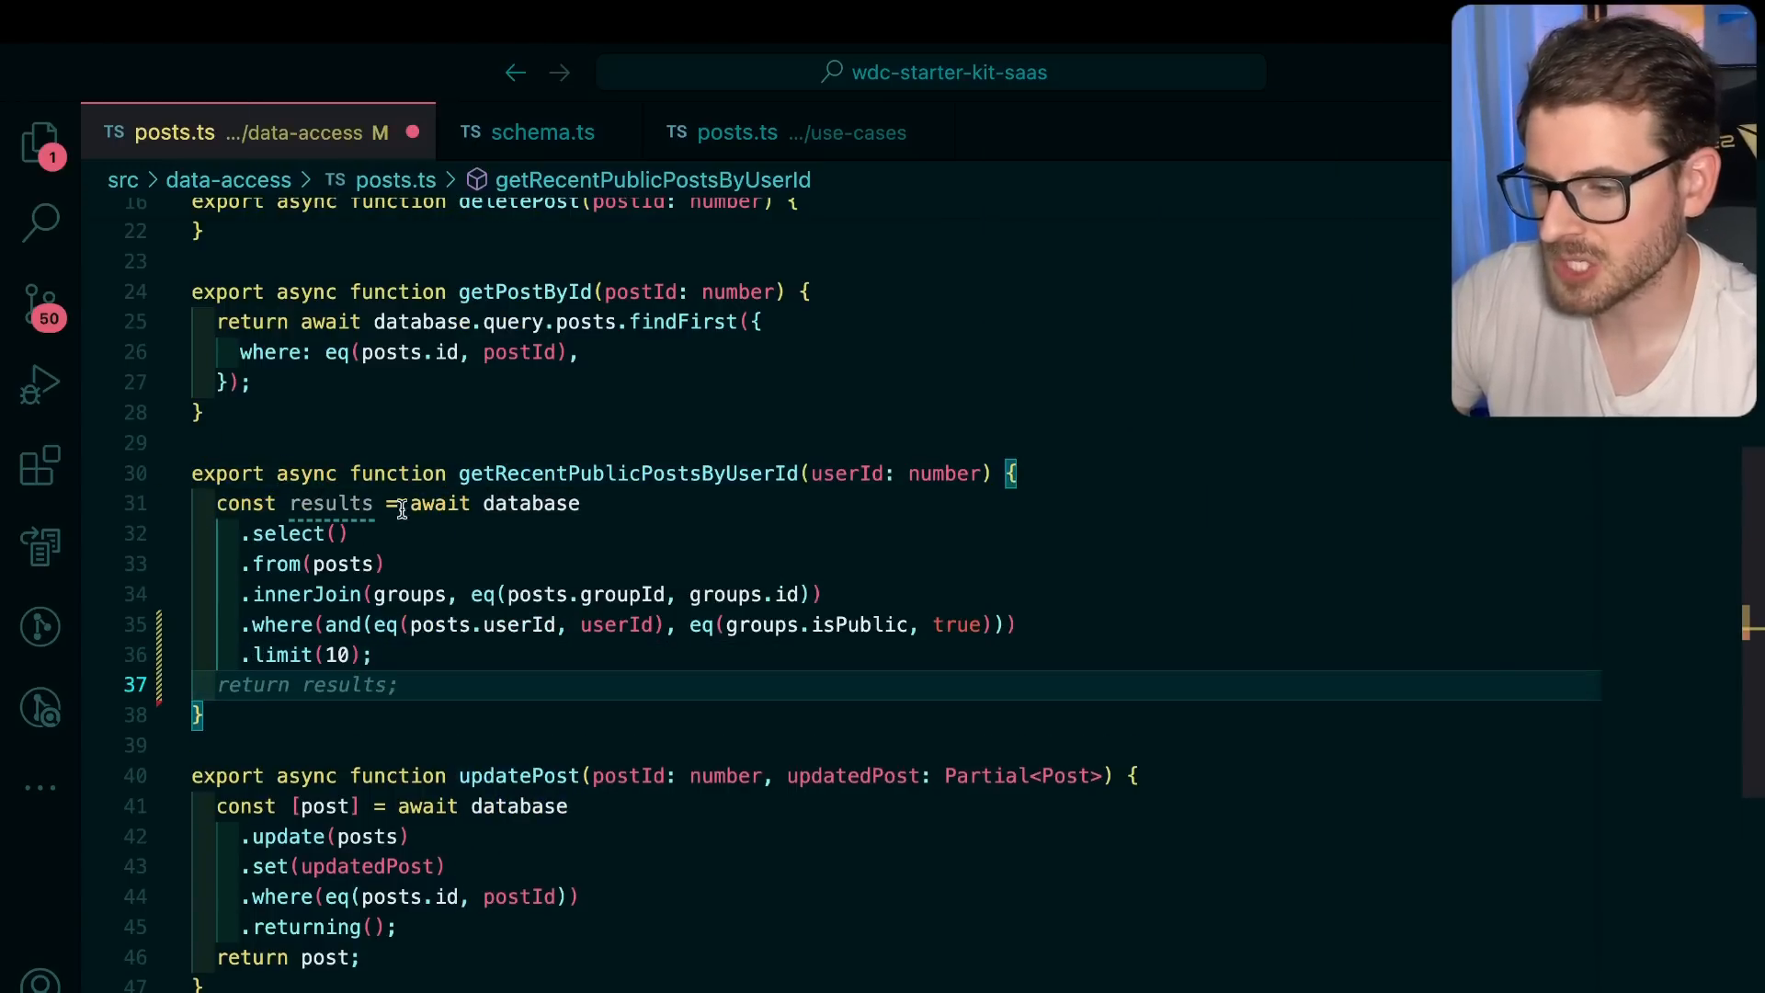
mouse_move(330, 503)
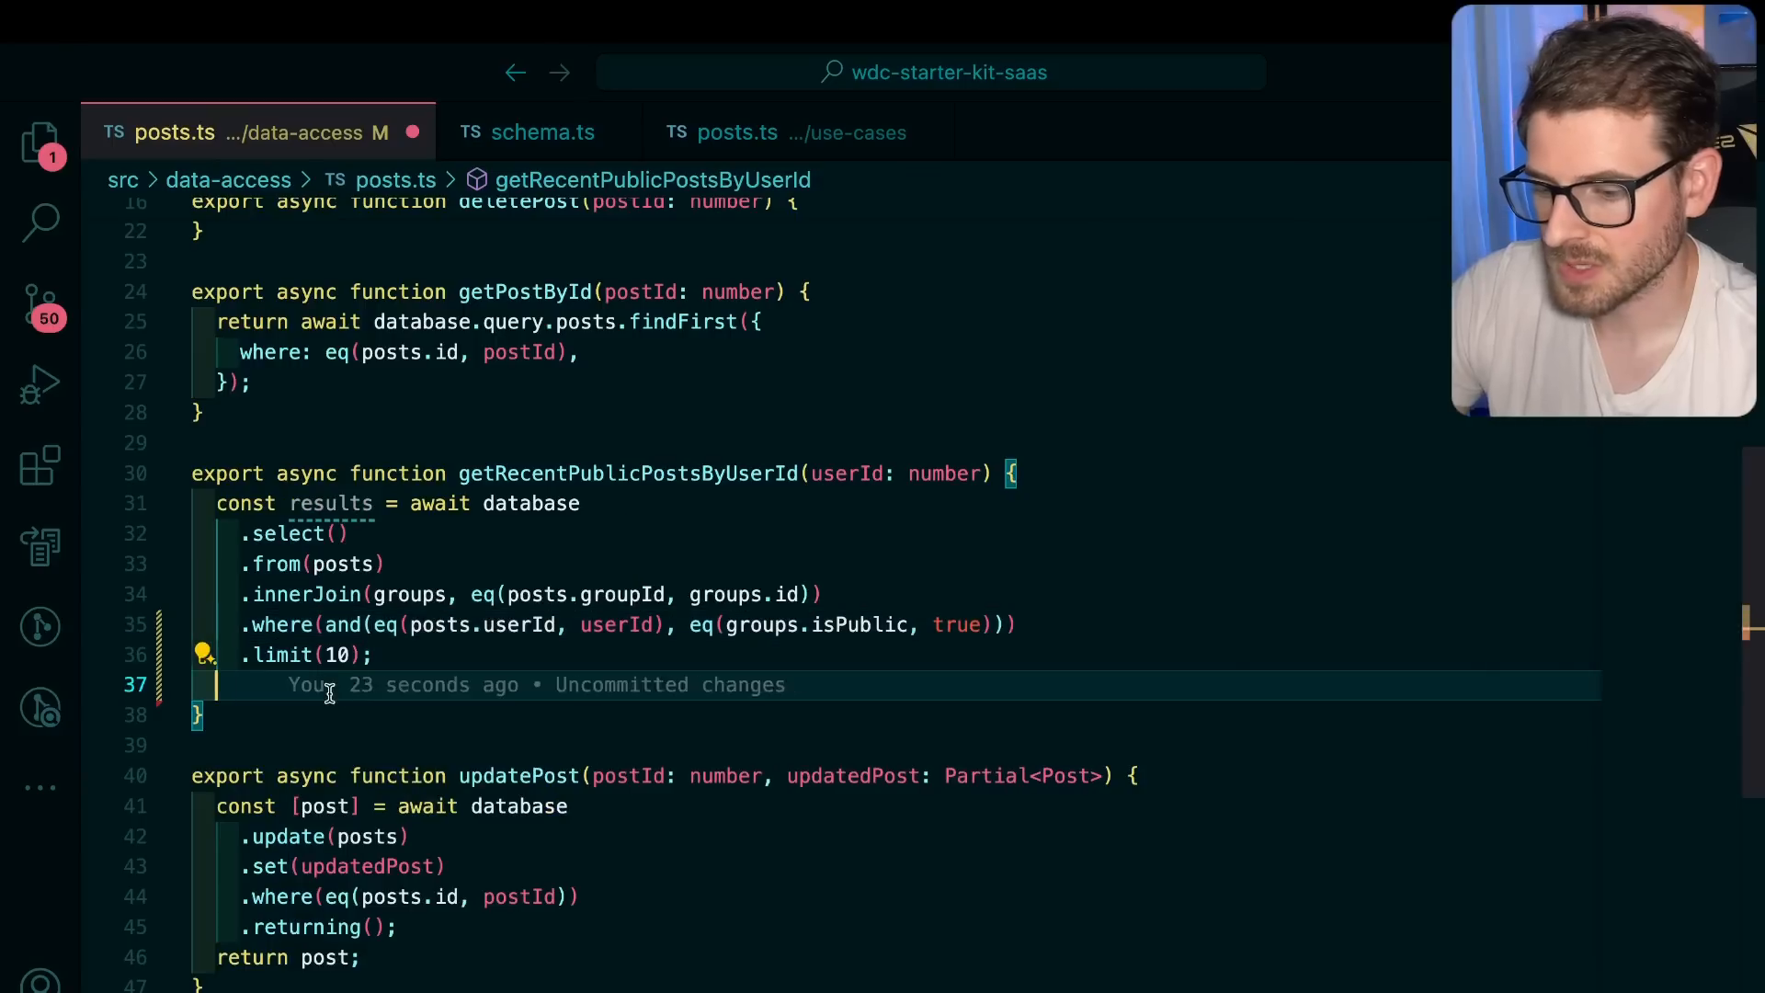
text(return results)
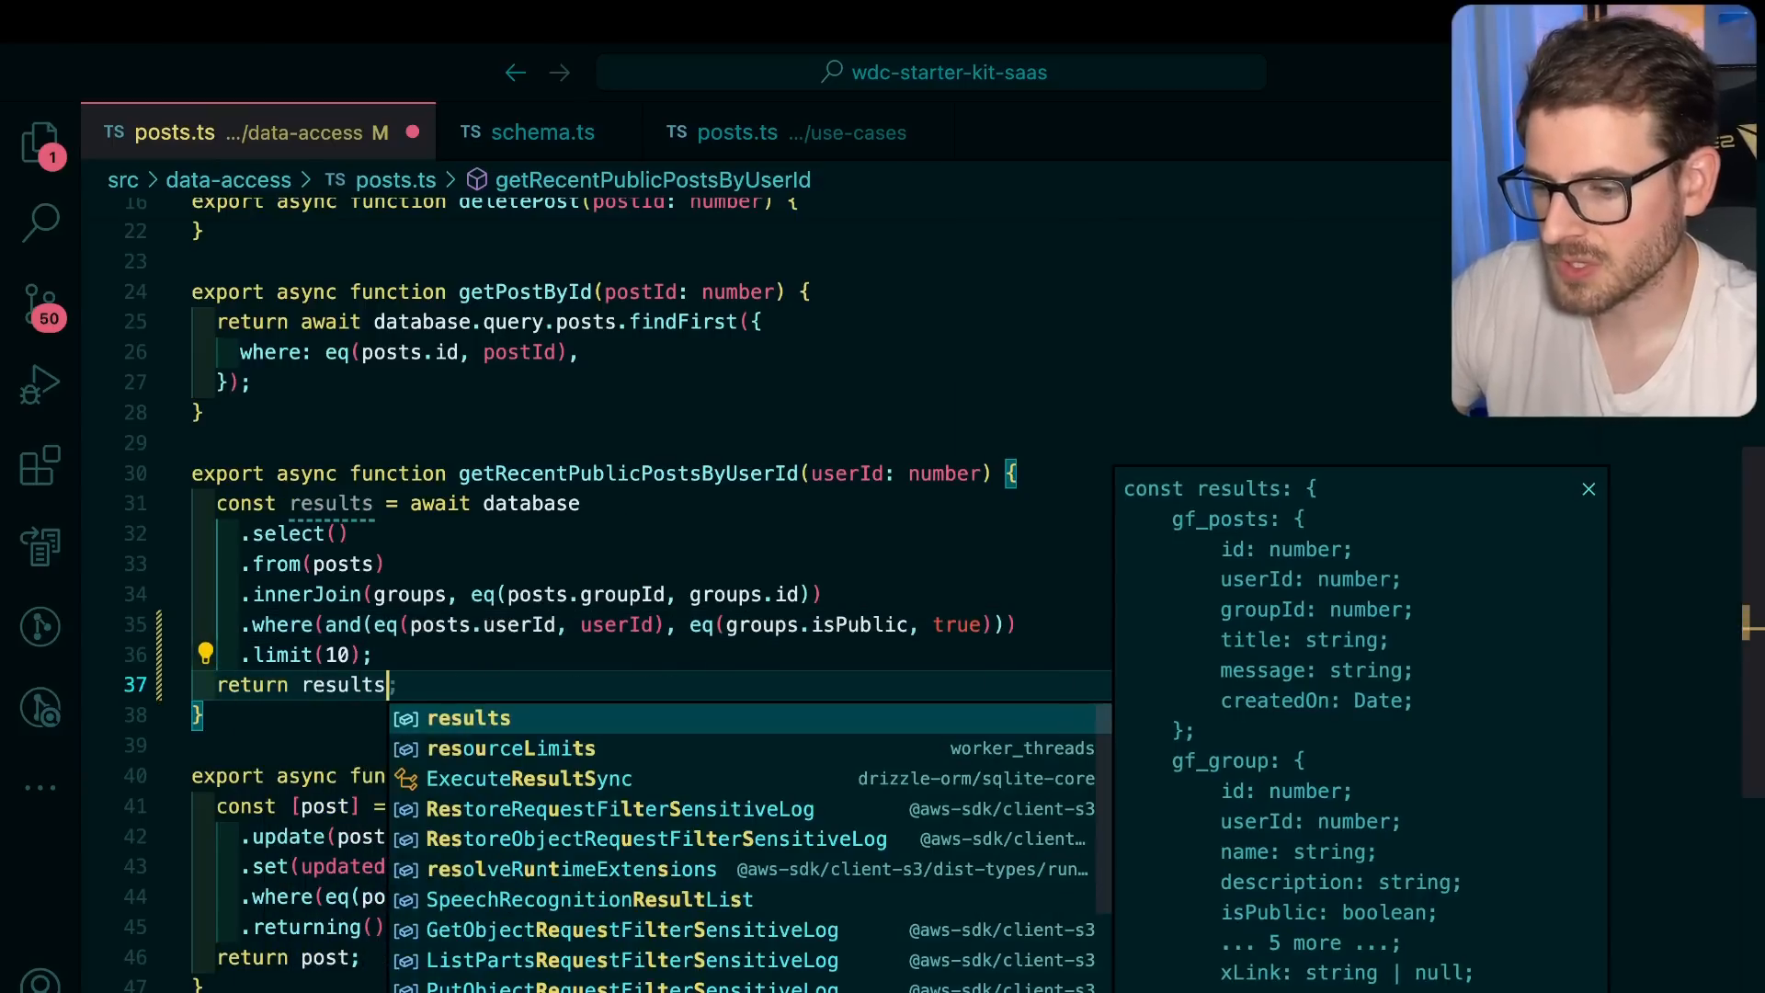
text(.map(resul)
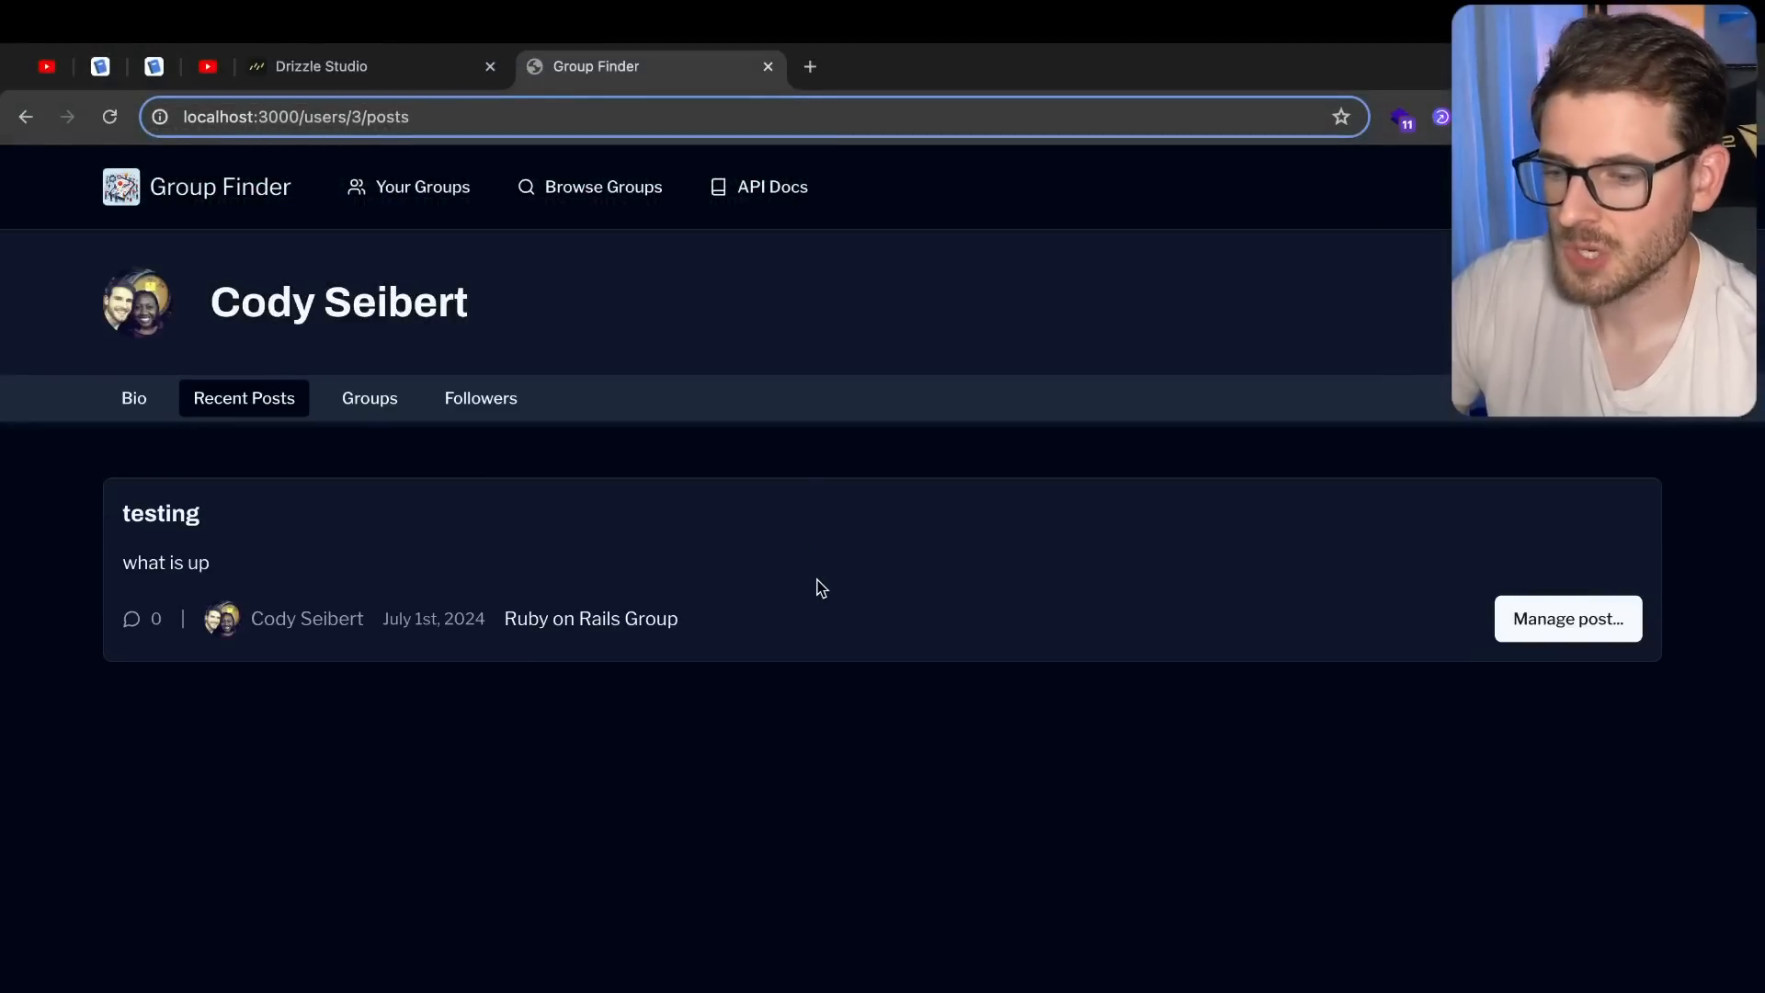
mouse_move(352, 521)
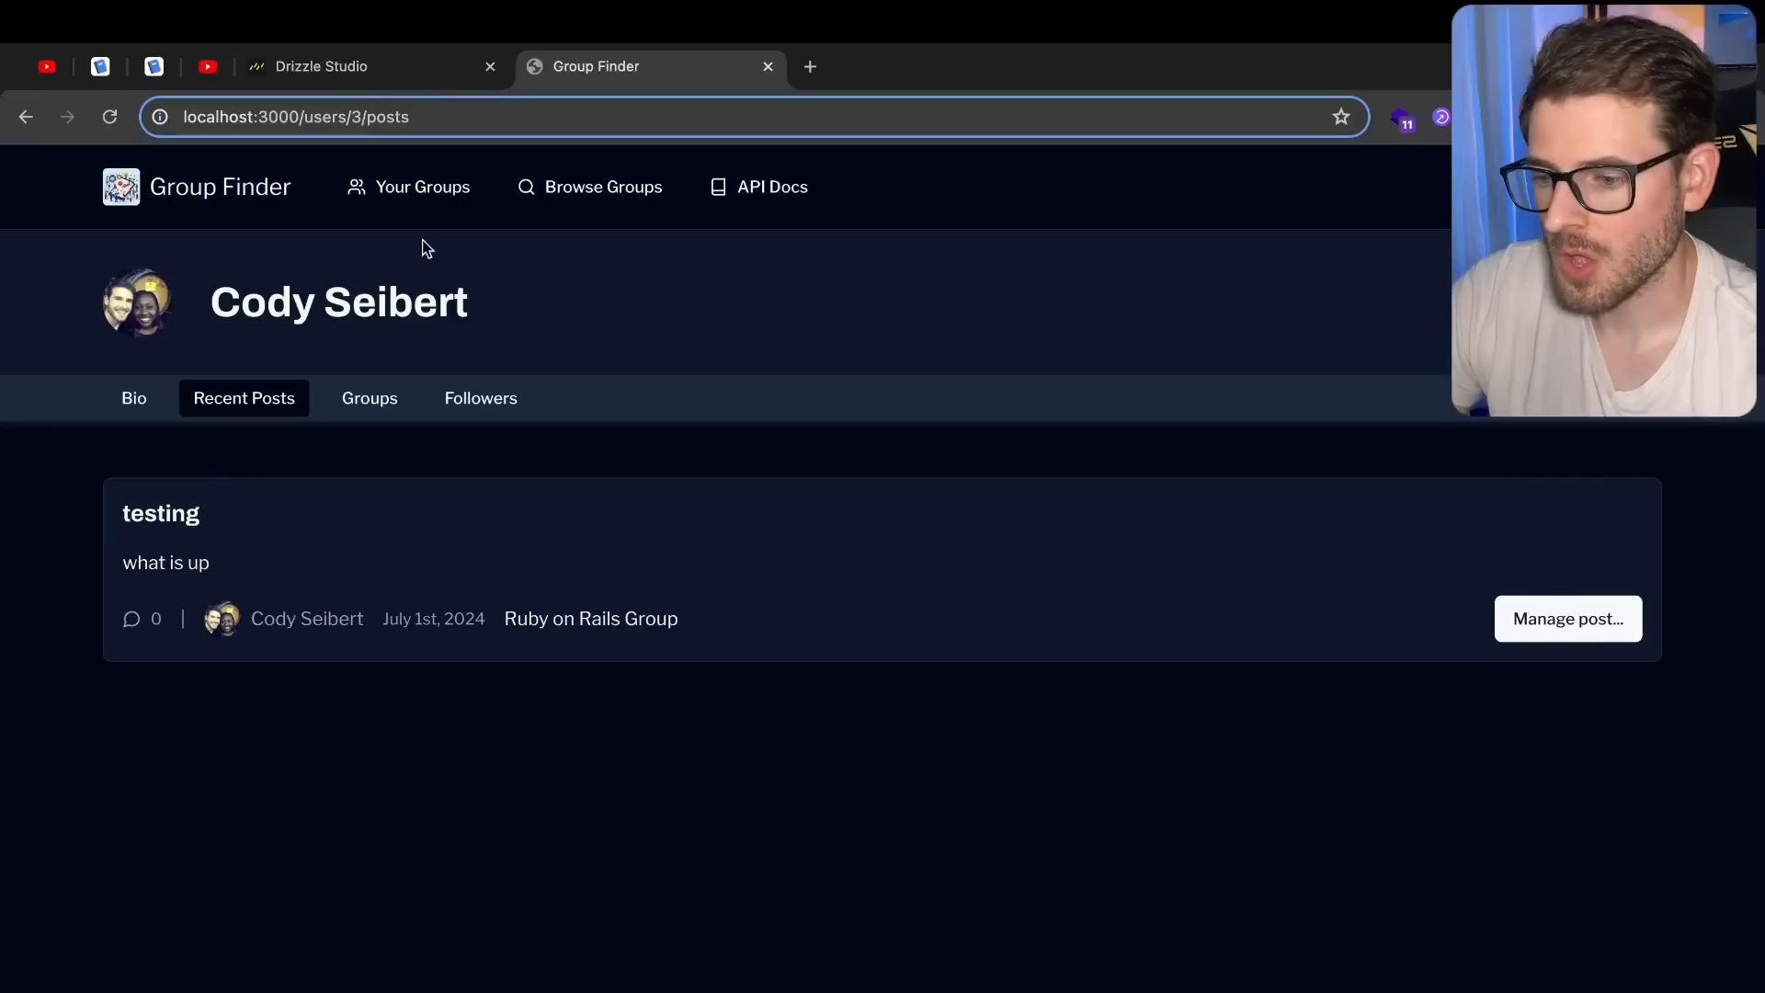
mouse_move(855, 643)
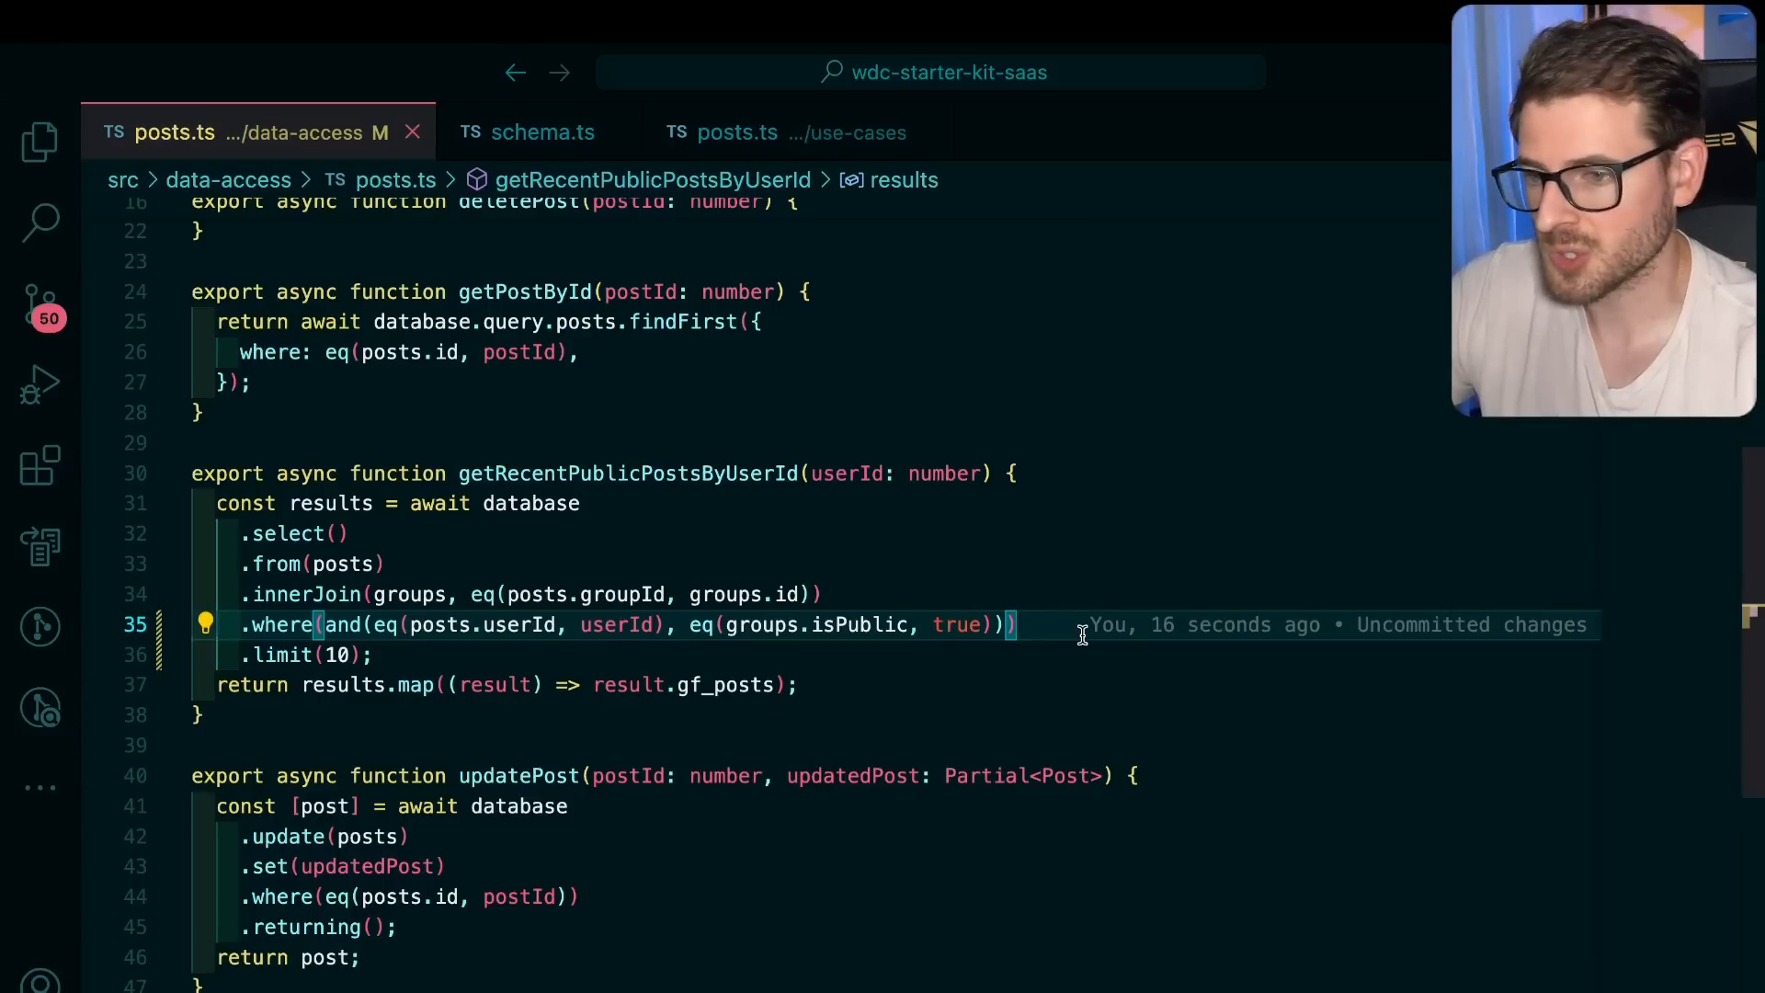
mouse_move(473, 574)
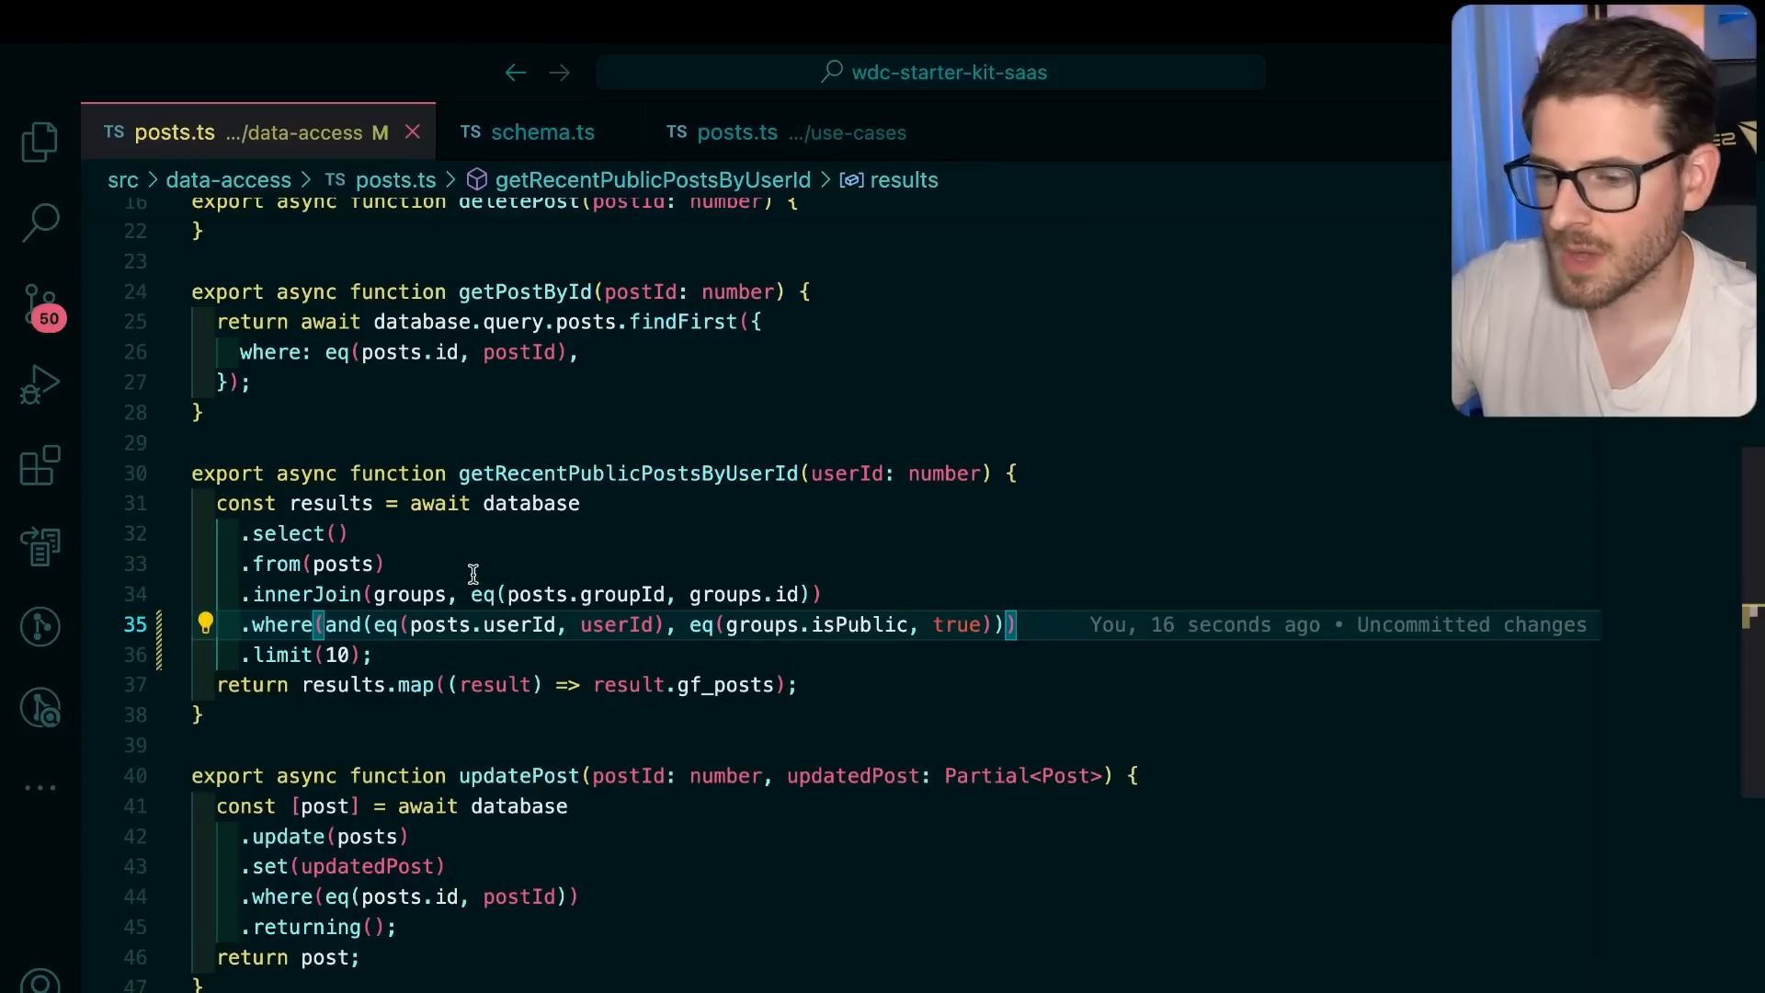